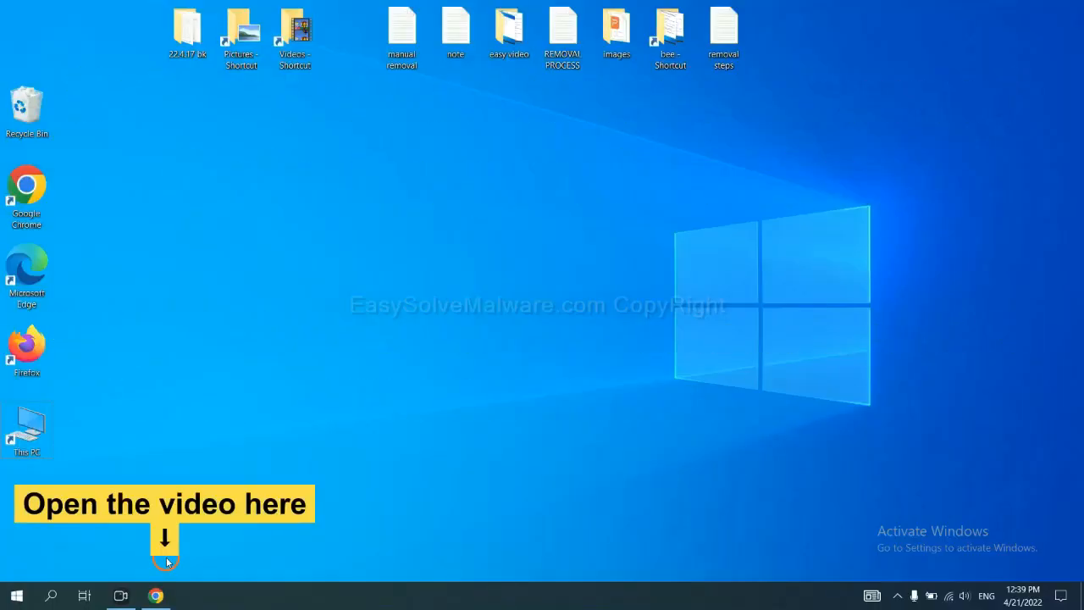
# Download SpyHunter for Windows from the easysolvemalware.com guide in Chrome and run the installer.
pyautogui.click(155, 596)
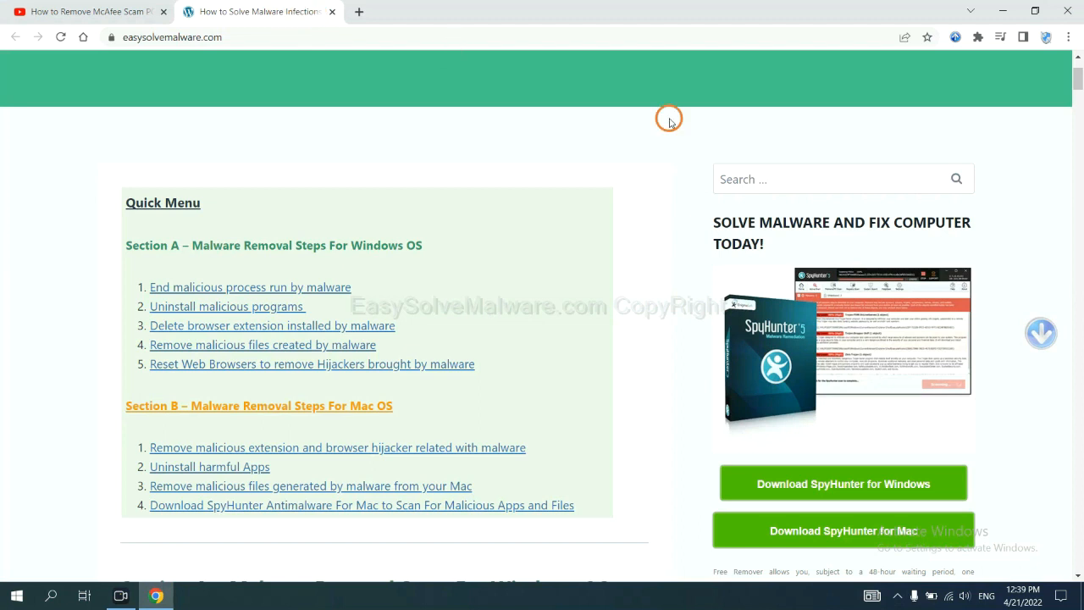
pyautogui.scroll(-3)
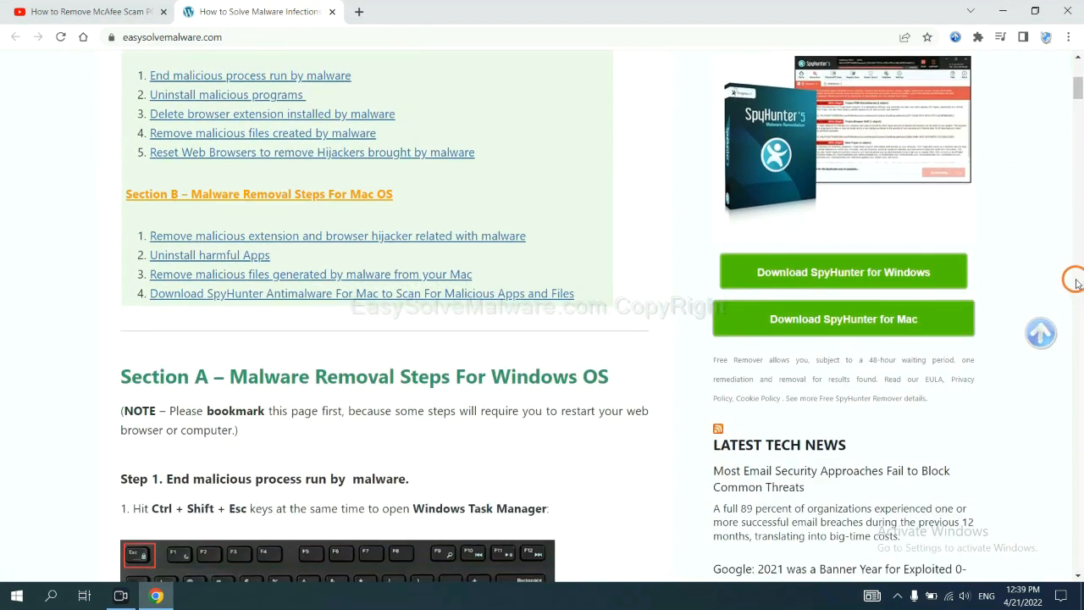
pyautogui.click(843, 271)
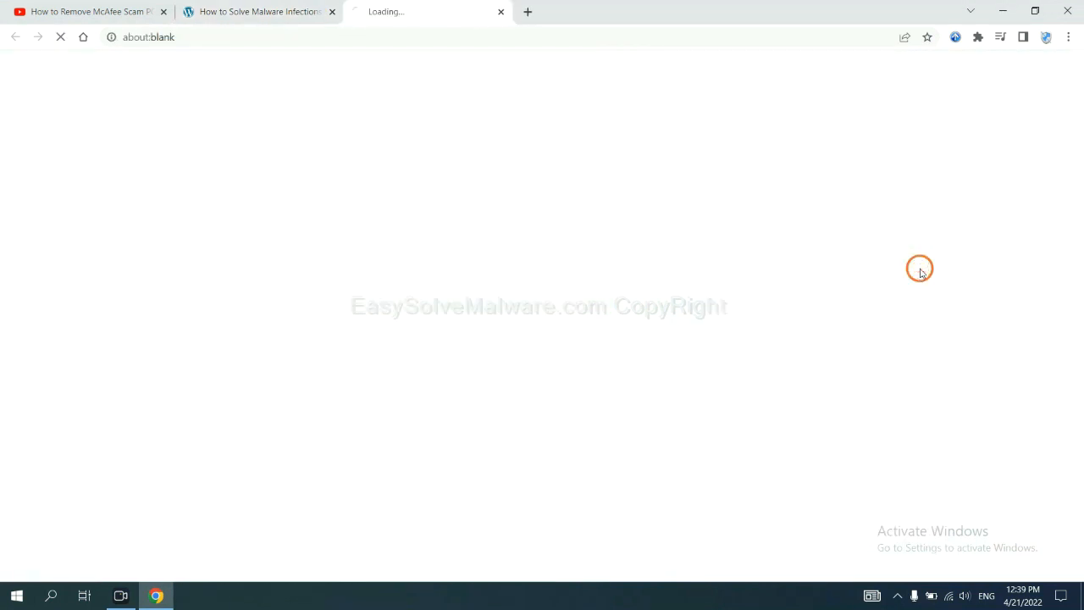
pyautogui.click(844, 272)
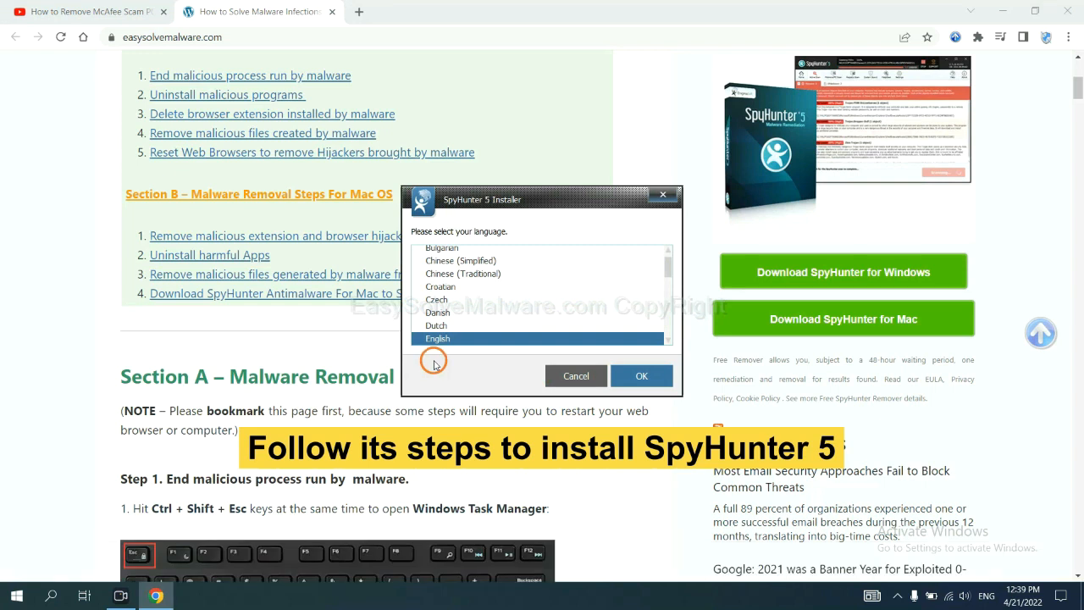
# Install SpyHunter 5 in English, accepting the EULA.
pyautogui.click(641, 375)
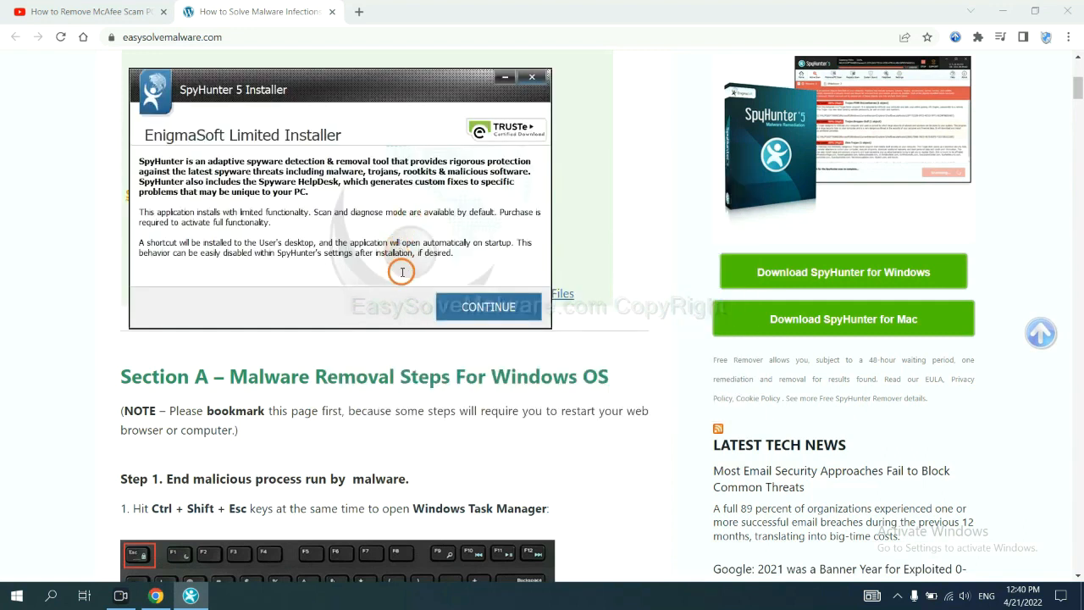
pyautogui.click(489, 307)
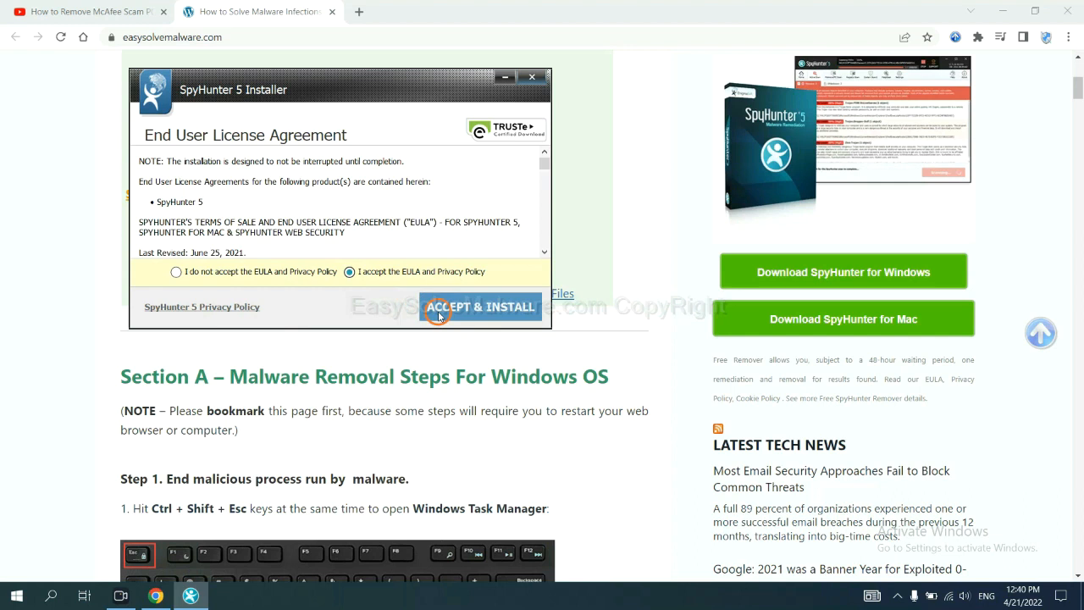
pyautogui.click(481, 306)
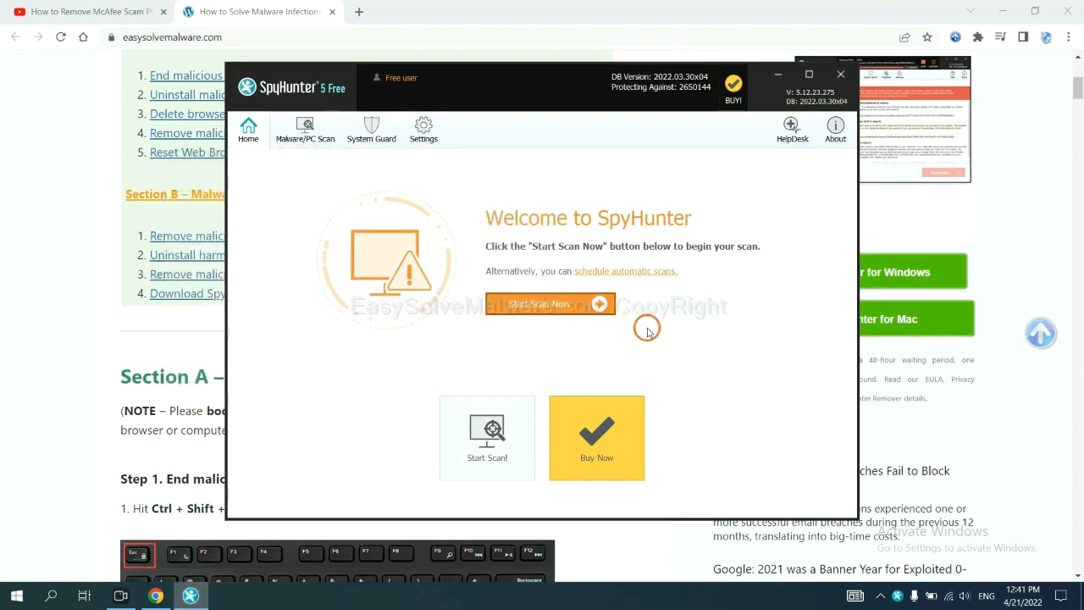
# Run a SpyHunter scan and continue past the unknown startup object to Registration Required.
pyautogui.click(540, 304)
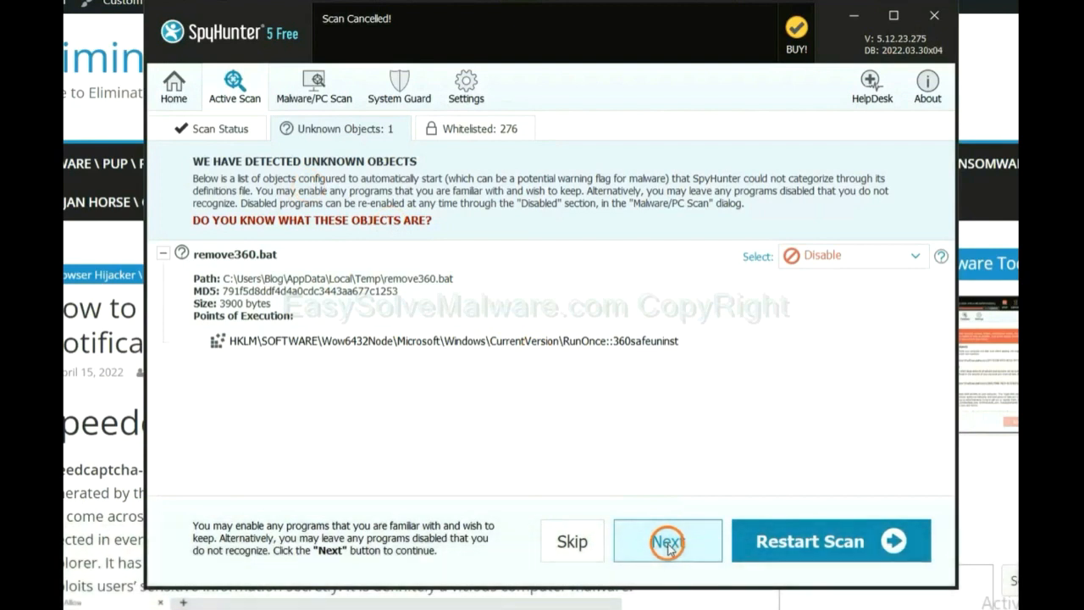
pyautogui.click(668, 541)
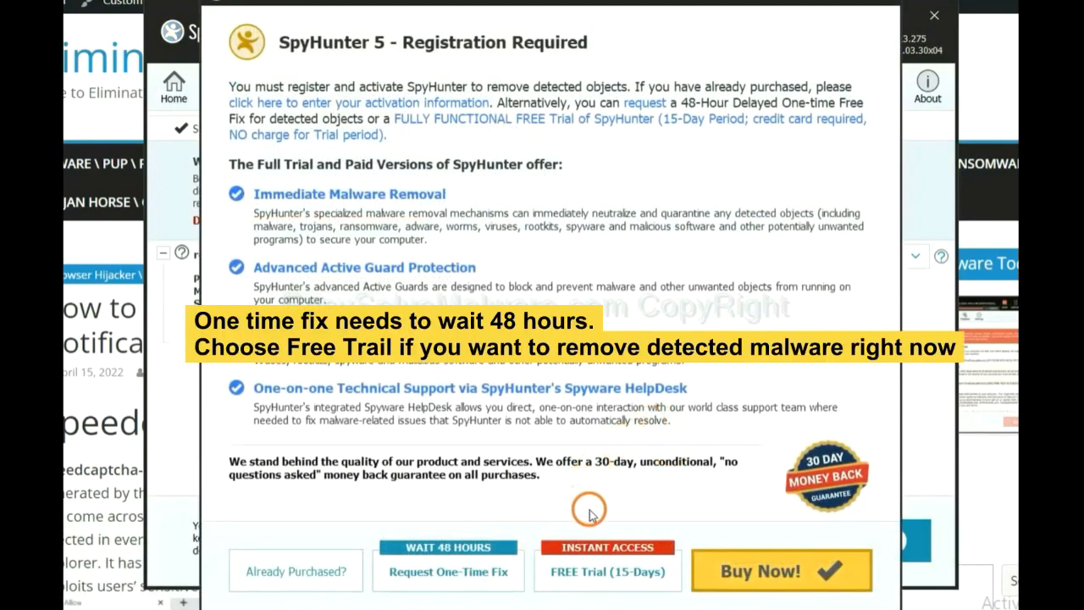
pyautogui.moveTo(508, 525)
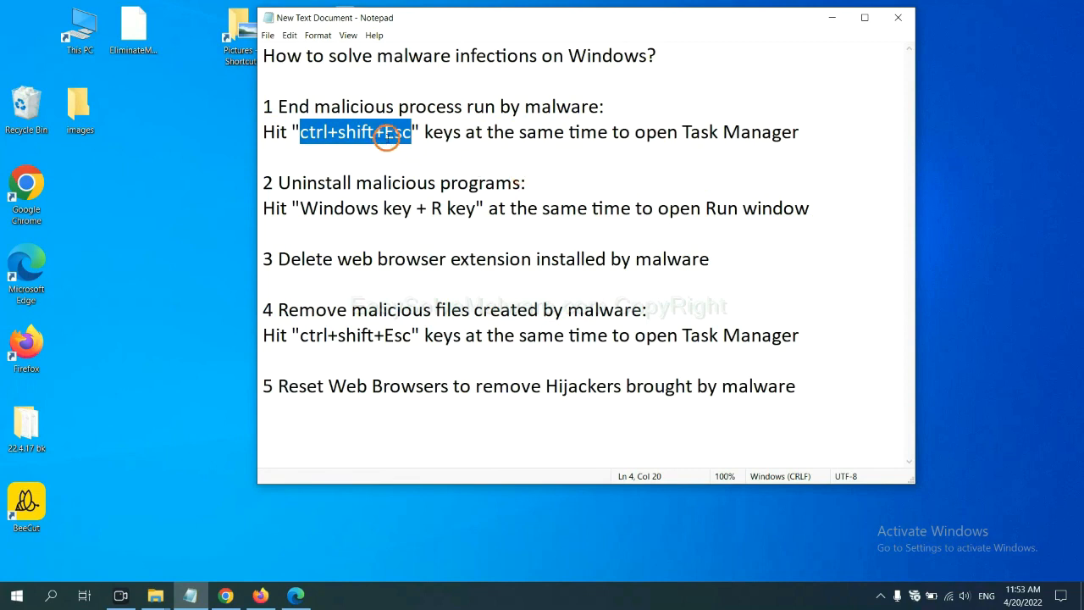
# Highlight the ctrl+shift+Esc note in step 1 and bring up Task Manager.
pyautogui.click(298, 132)
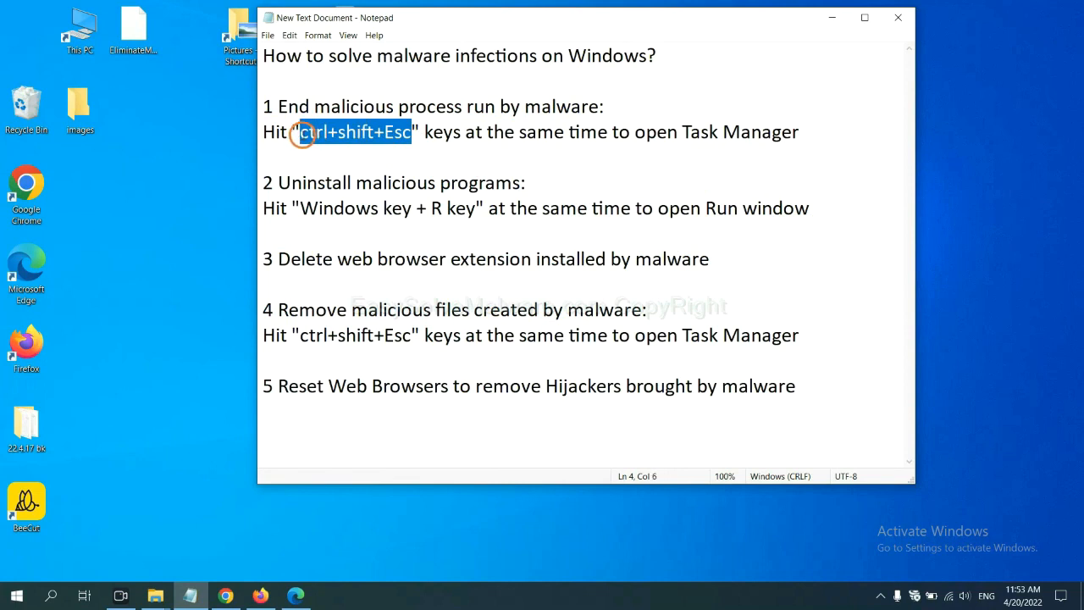
pyautogui.press('ctrl+shift+esc')
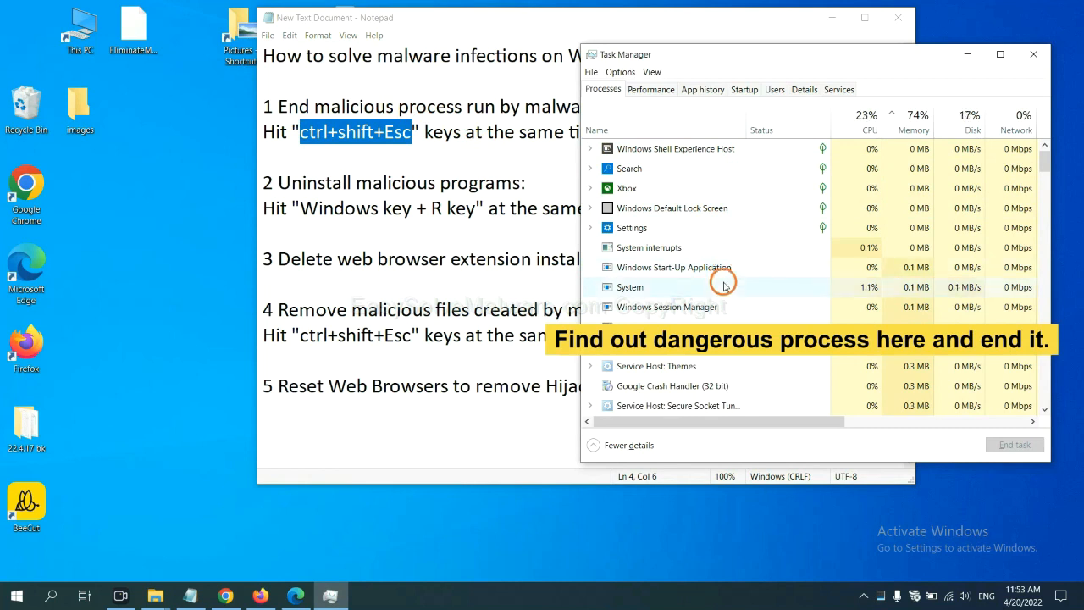
# Inspect a running process in Task Manager, then close it without ending anything.
pyautogui.click(630, 288)
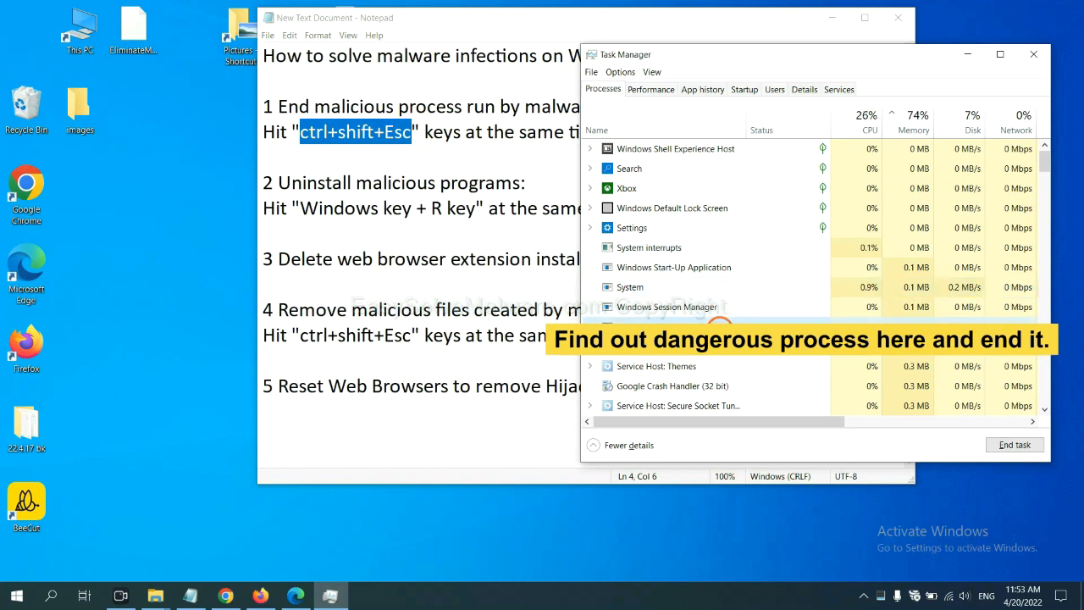
pyautogui.click(1015, 445)
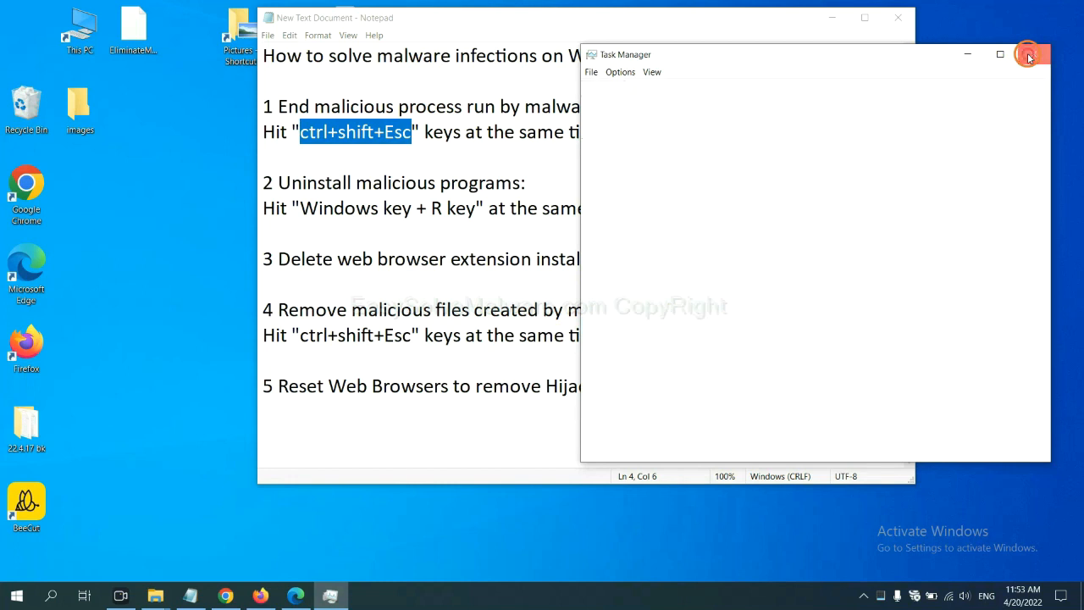
pyautogui.click(1030, 55)
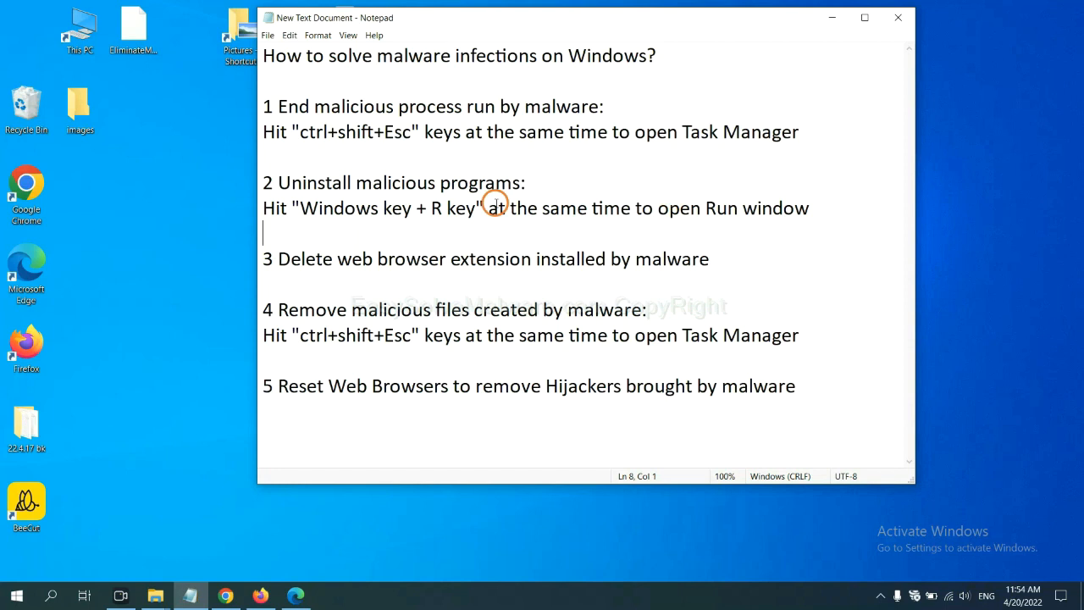
# Highlight the Windows key + R note, then run 'control panel' from the Run box.
pyautogui.click(295, 208)
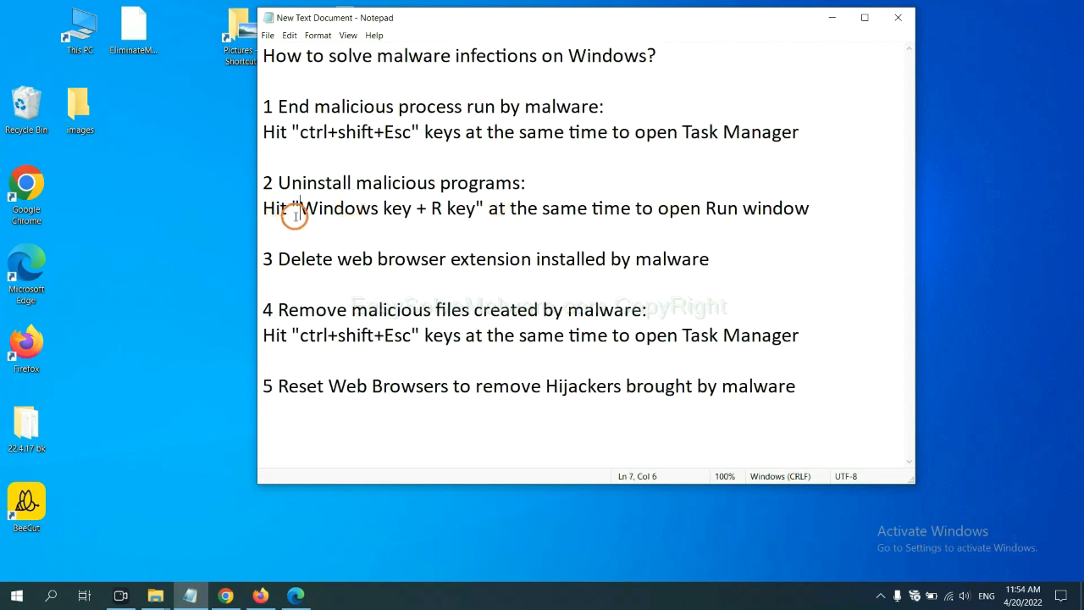
pyautogui.moveTo(301, 208); pyautogui.dragTo(475, 207)
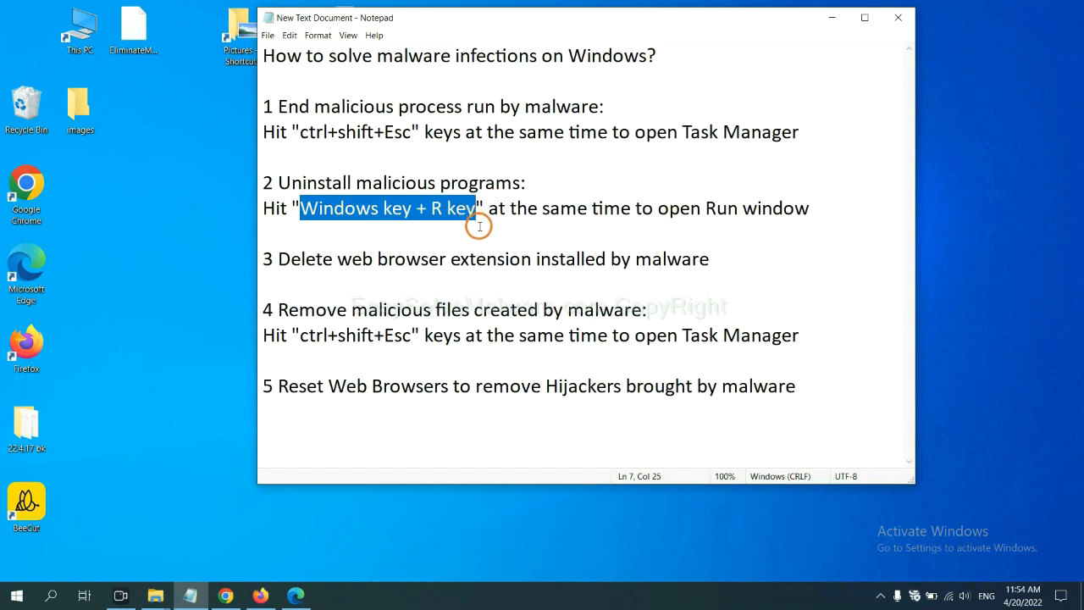
pyautogui.press('Win+r')
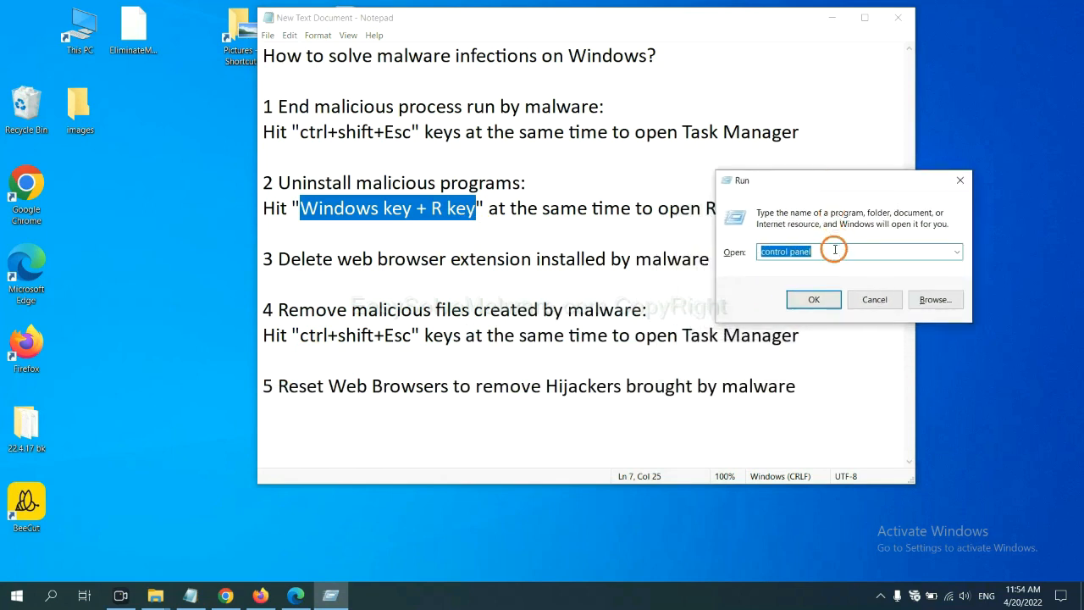
pyautogui.click(835, 252)
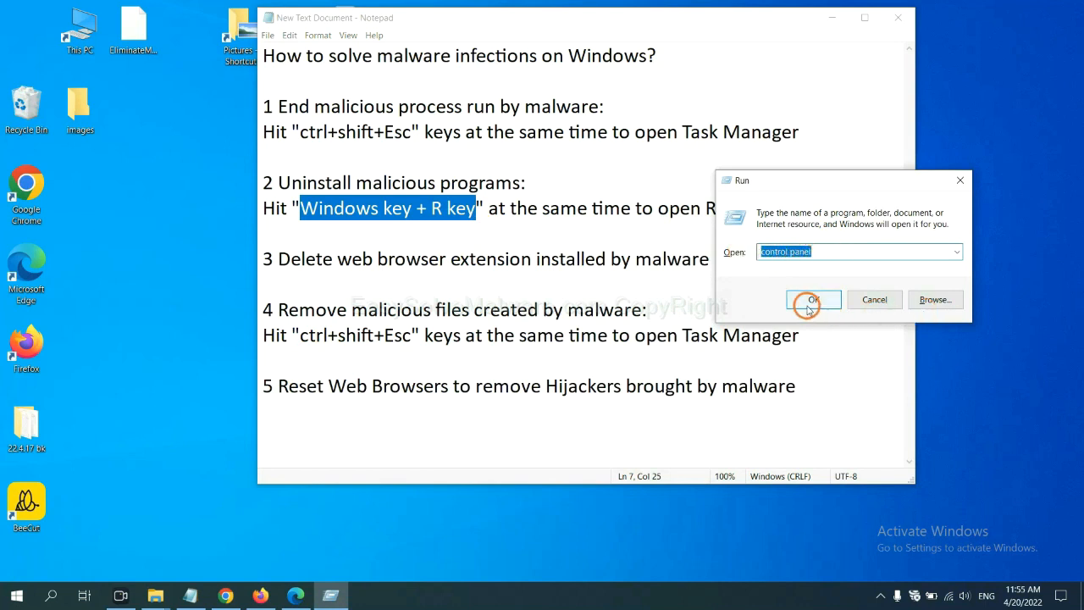
pyautogui.click(813, 299)
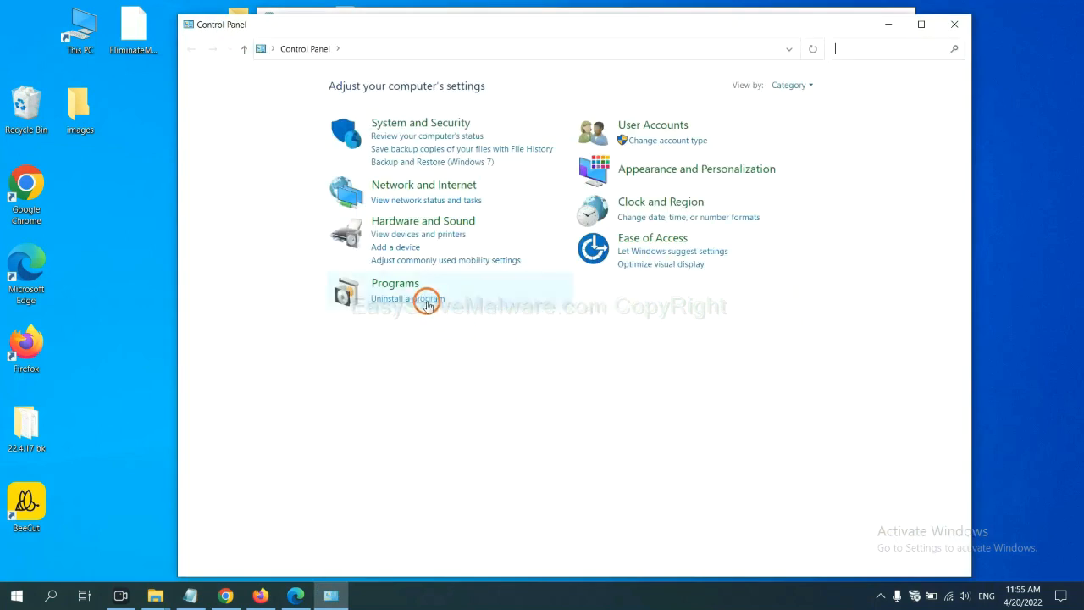
# Review installed programs, select Xiph.Org Open Codecs, then close the list.
pyautogui.click(407, 298)
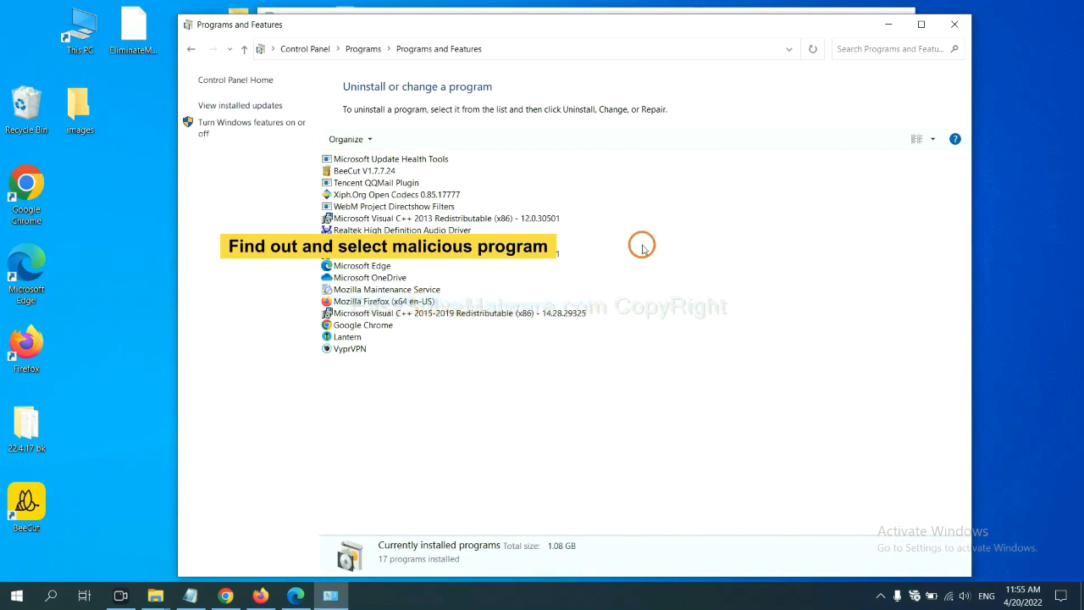
pyautogui.moveTo(648, 236)
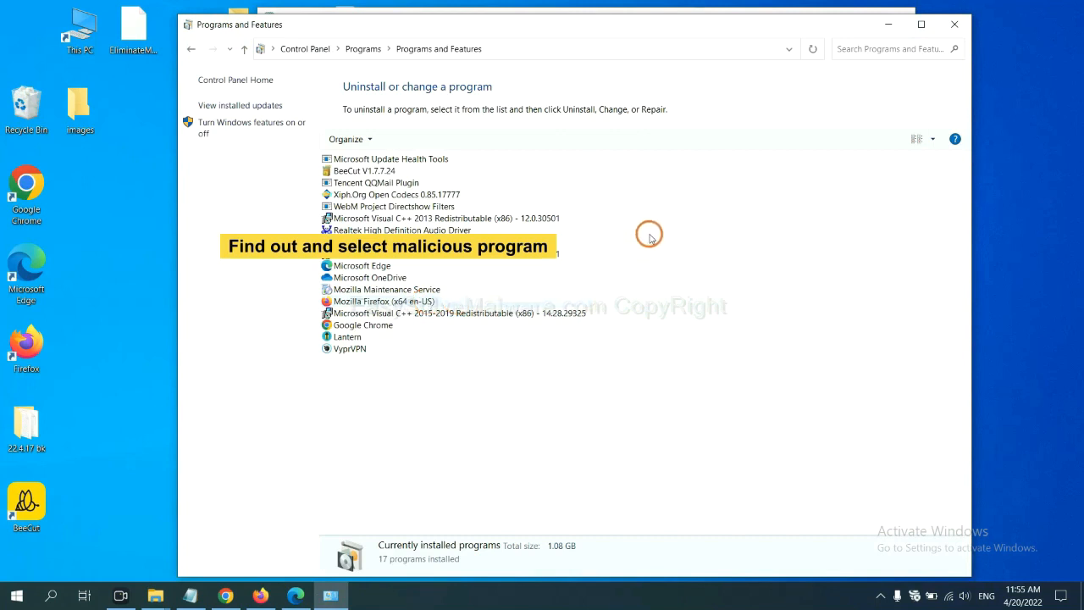
pyautogui.moveTo(657, 230)
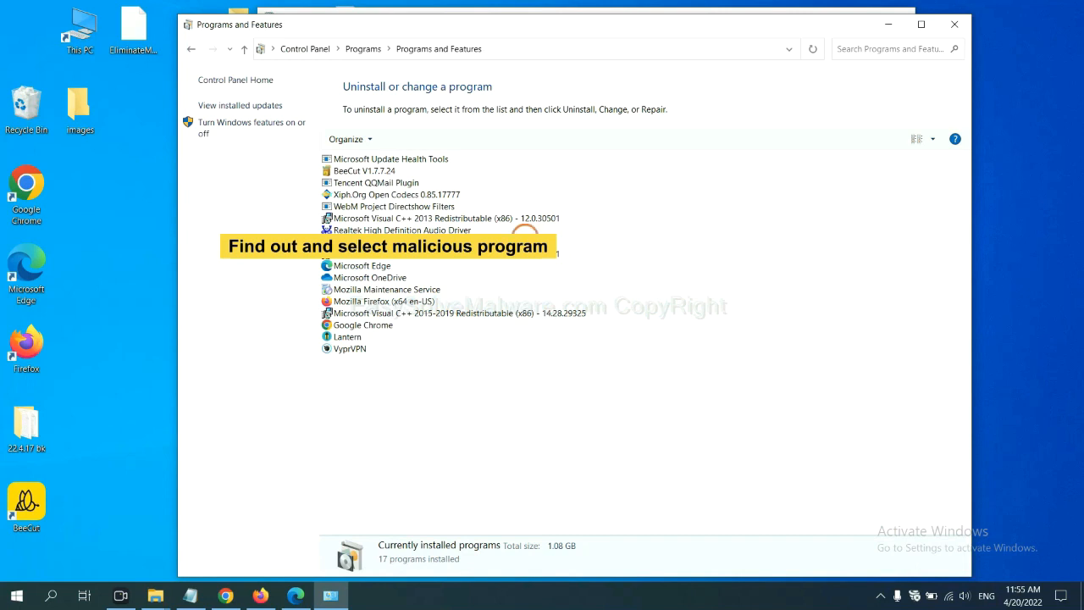
pyautogui.click(397, 194)
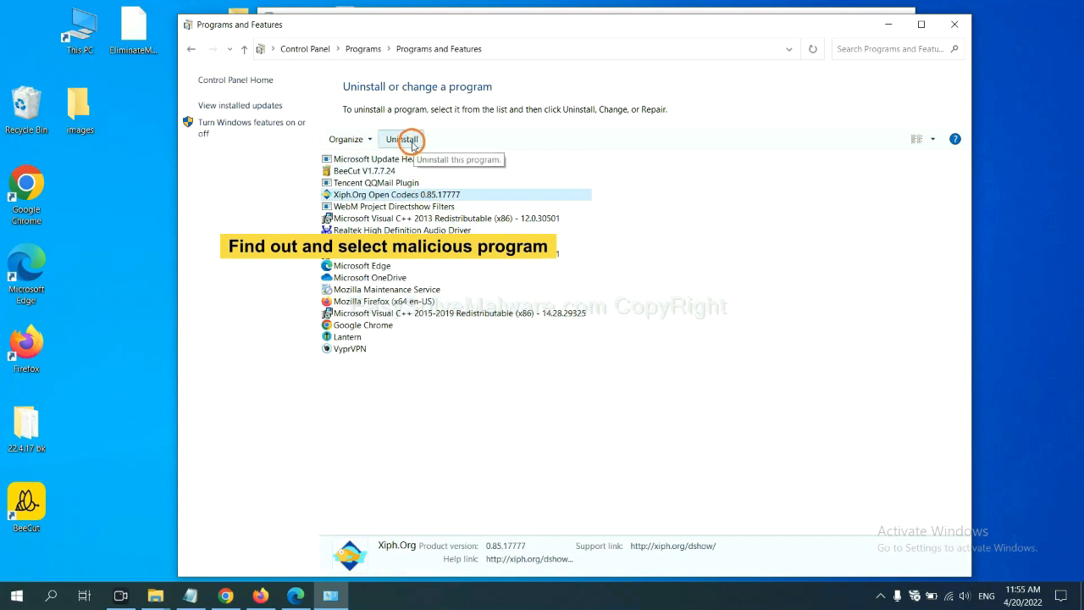
pyautogui.moveTo(955, 24)
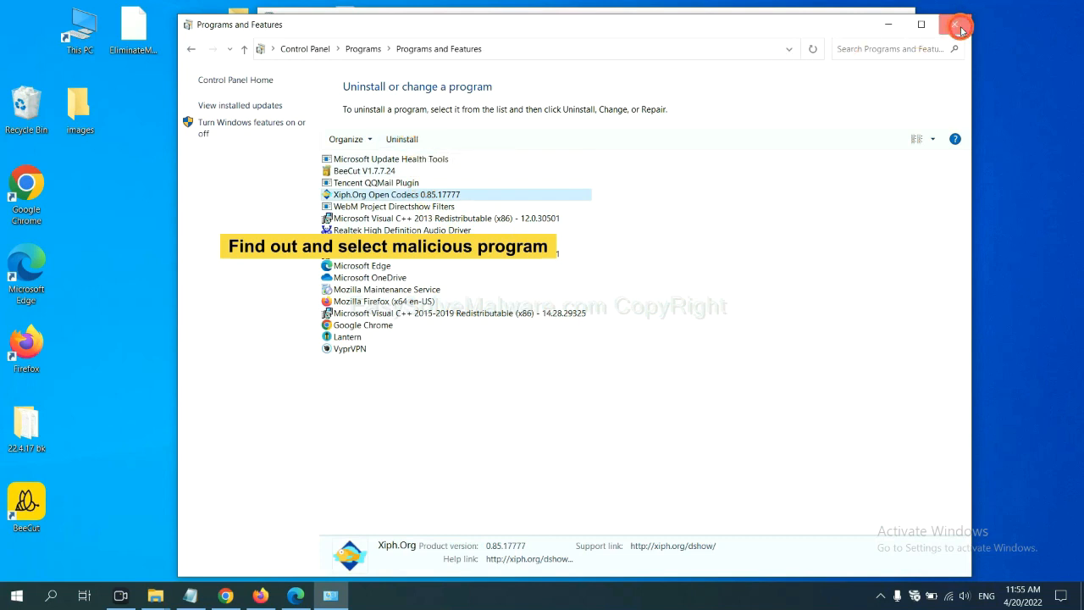
pyautogui.click(960, 24)
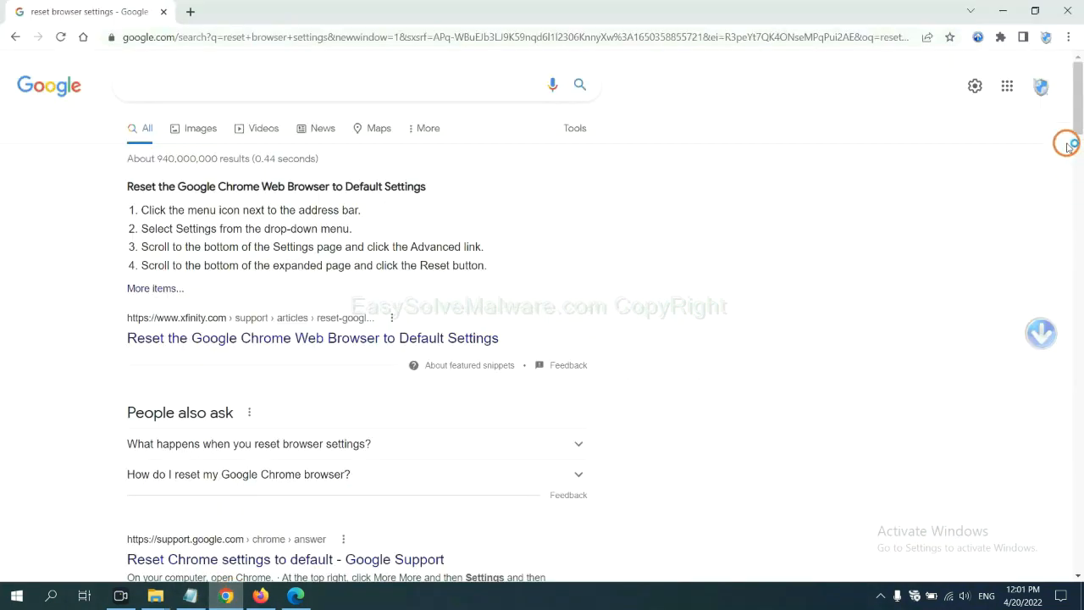
# Show Chrome's Extensions page listing the enabled Scroll To Top extension.
pyautogui.click(1068, 38)
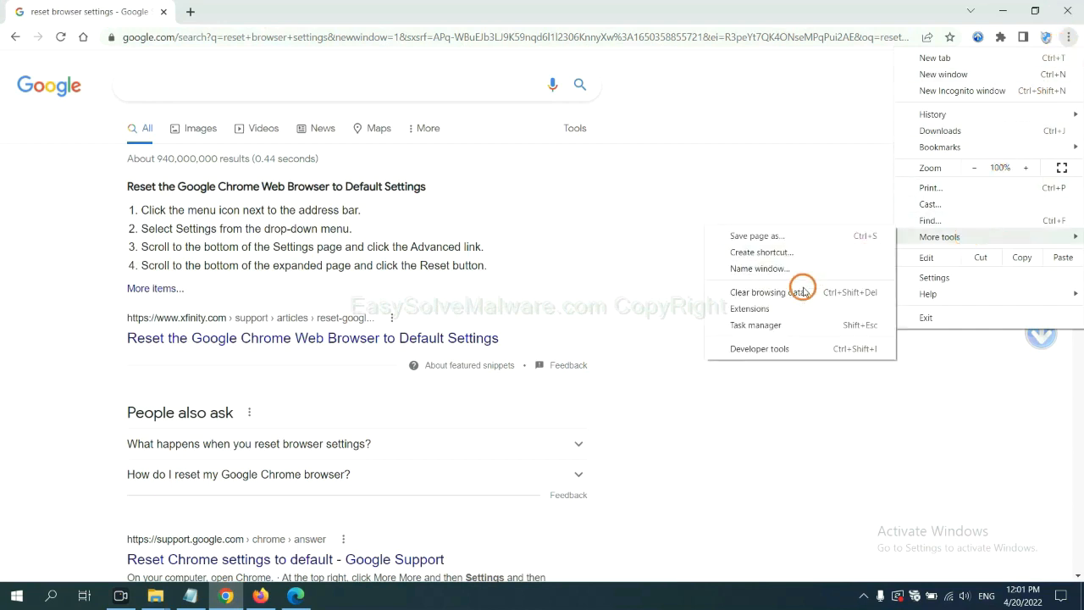
pyautogui.click(749, 309)
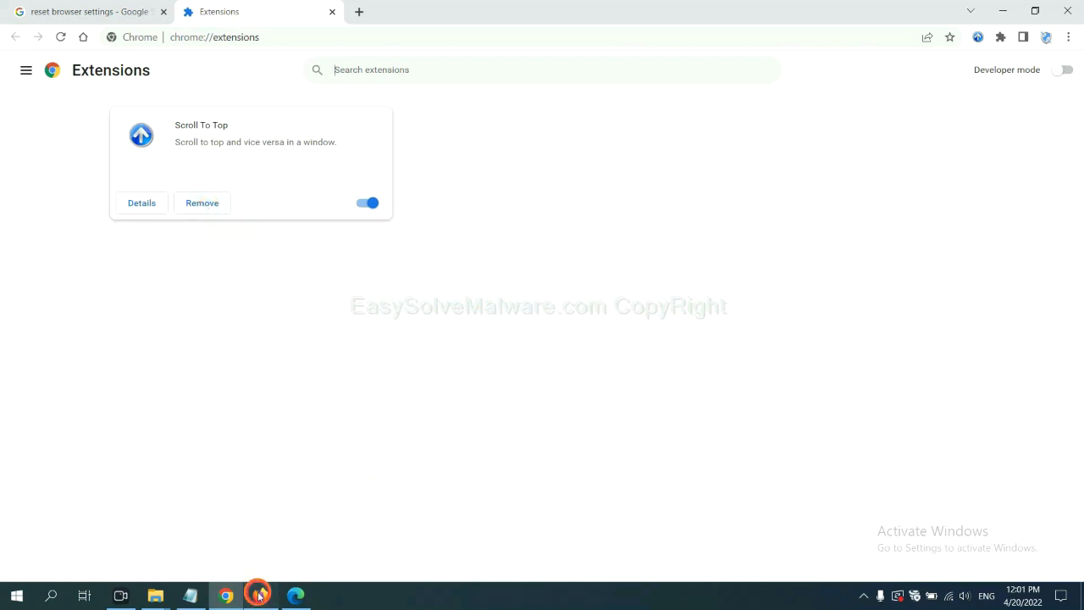
# Show the GIPHY for Firefox actions in Firefox's add-ons manager, then switch to Edge.
pyautogui.click(260, 595)
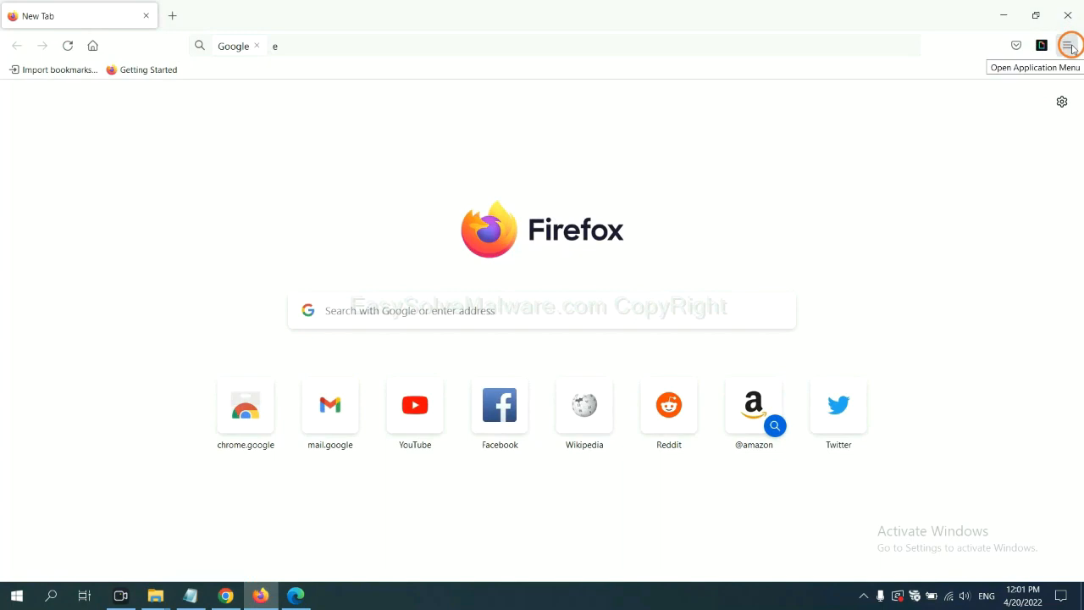
pyautogui.click(1068, 46)
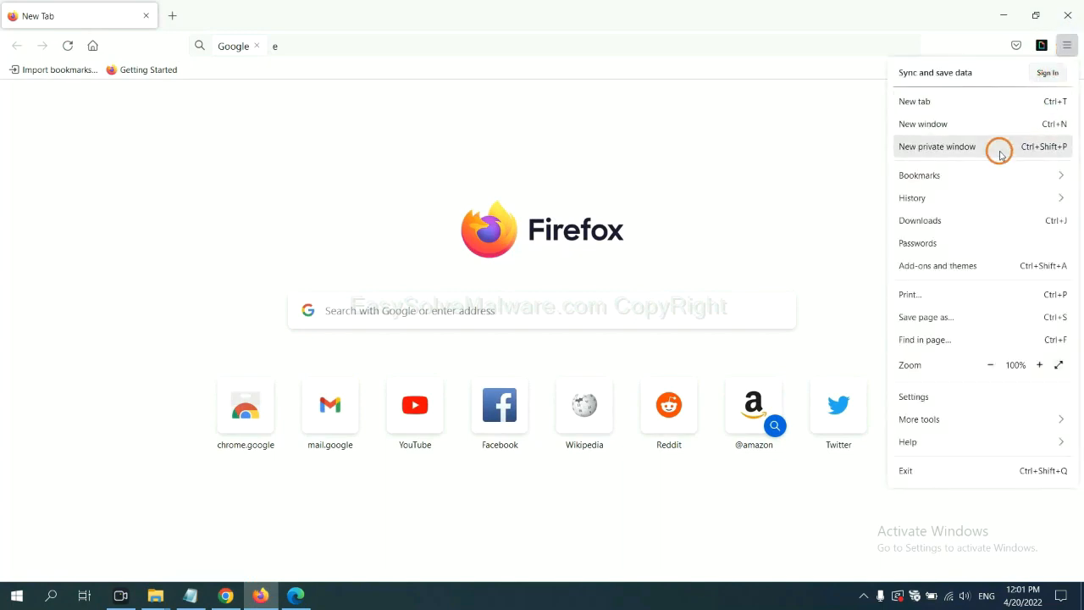
pyautogui.moveTo(948, 265)
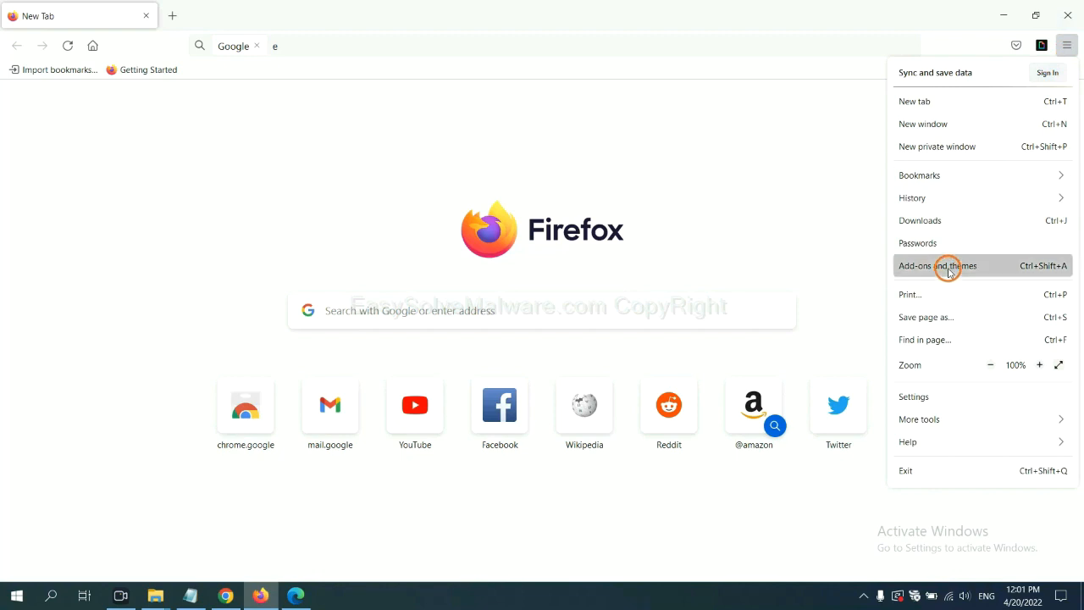
pyautogui.click(937, 265)
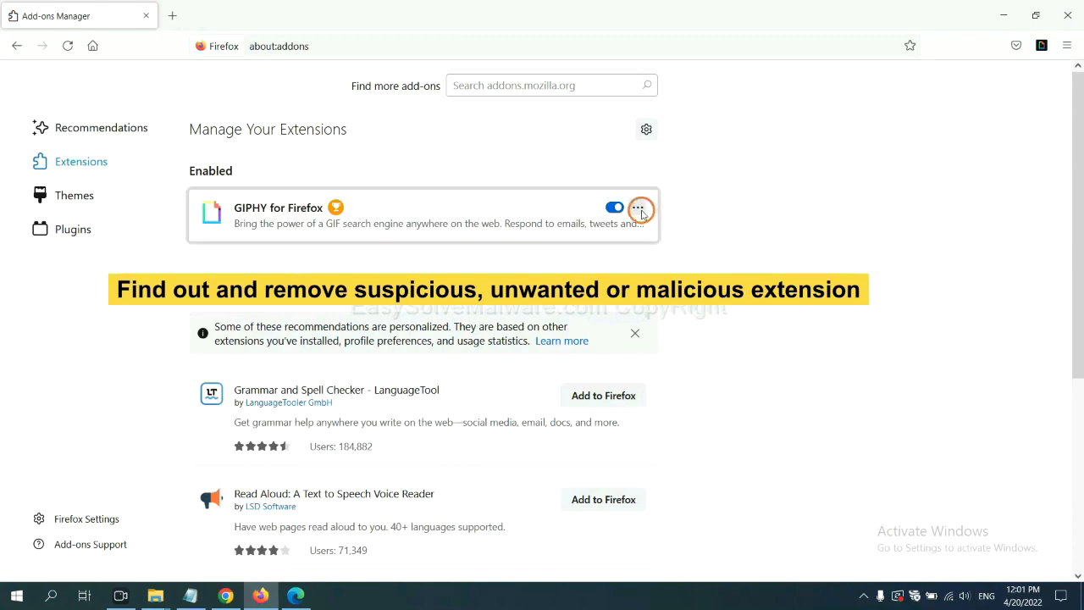
pyautogui.click(639, 208)
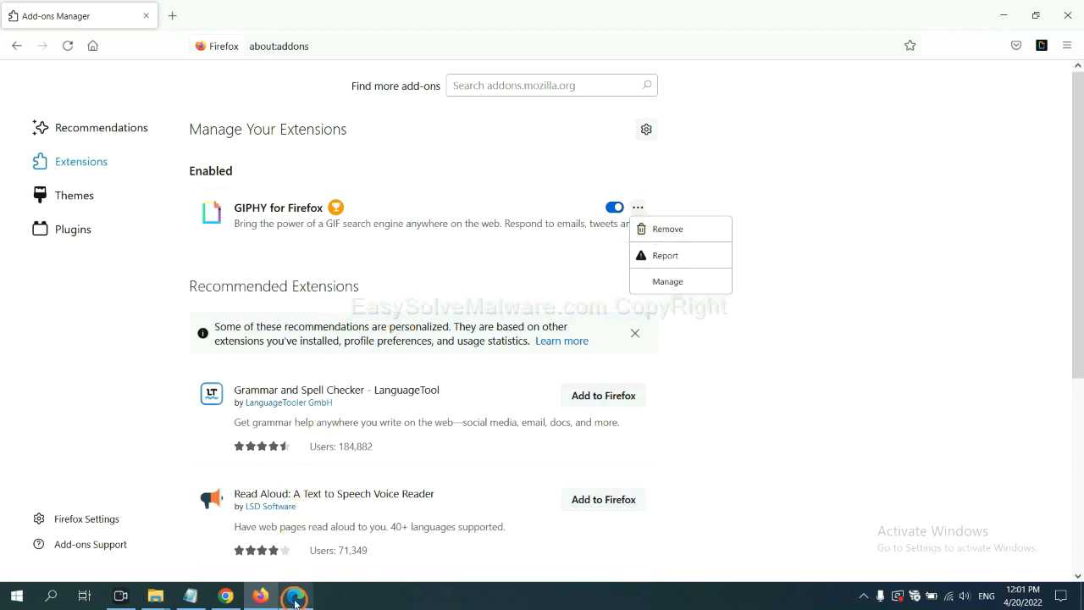
pyautogui.click(295, 596)
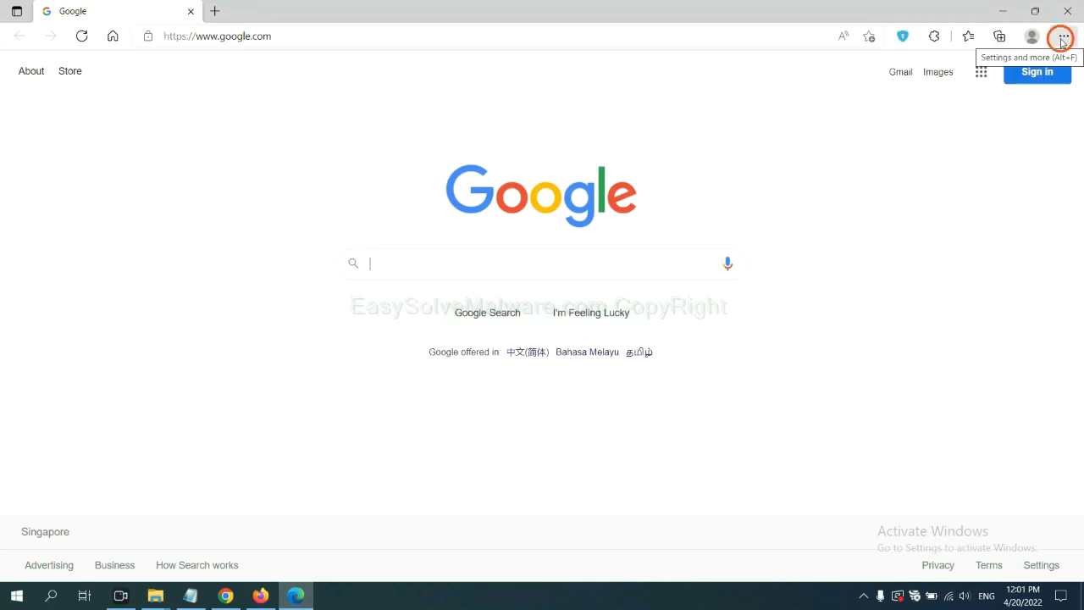
# Remove ArcVpn Free Fast VPN Proxy from Edge's installed extensions.
pyautogui.click(1064, 36)
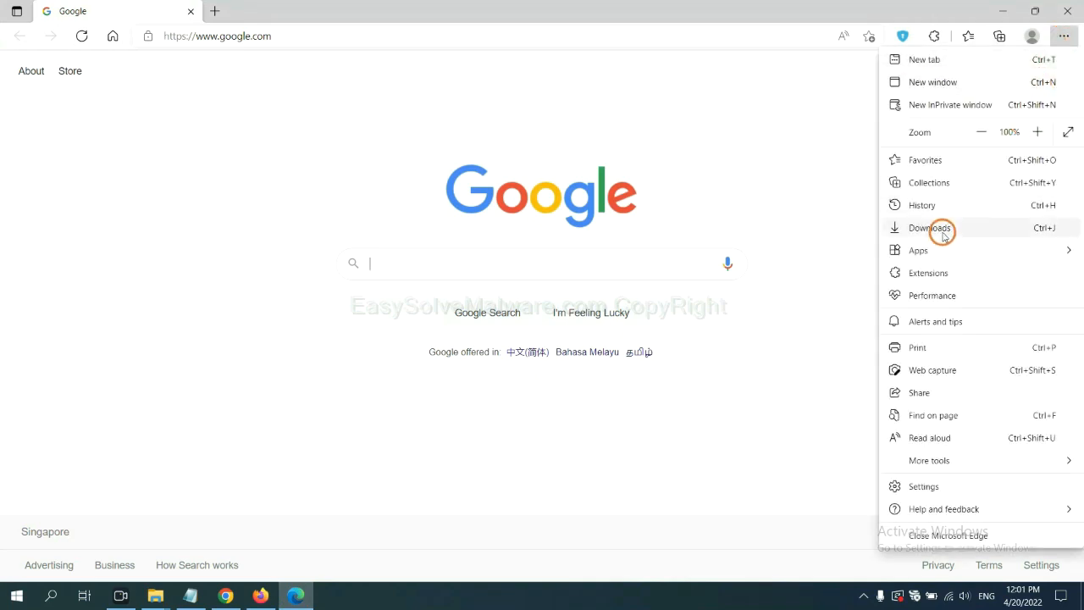
pyautogui.moveTo(929, 272)
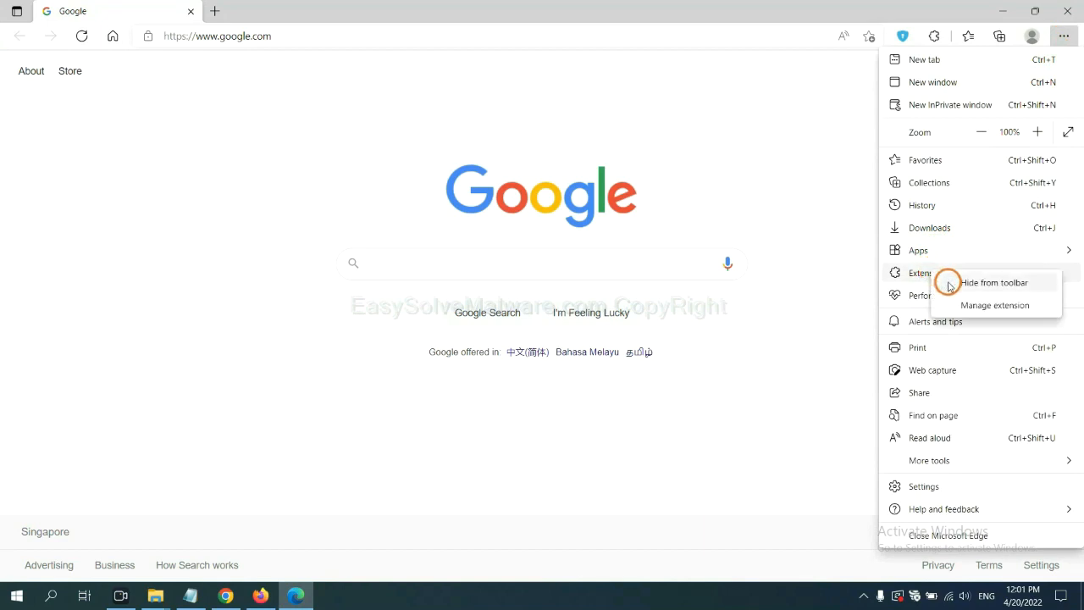
pyautogui.moveTo(973, 304)
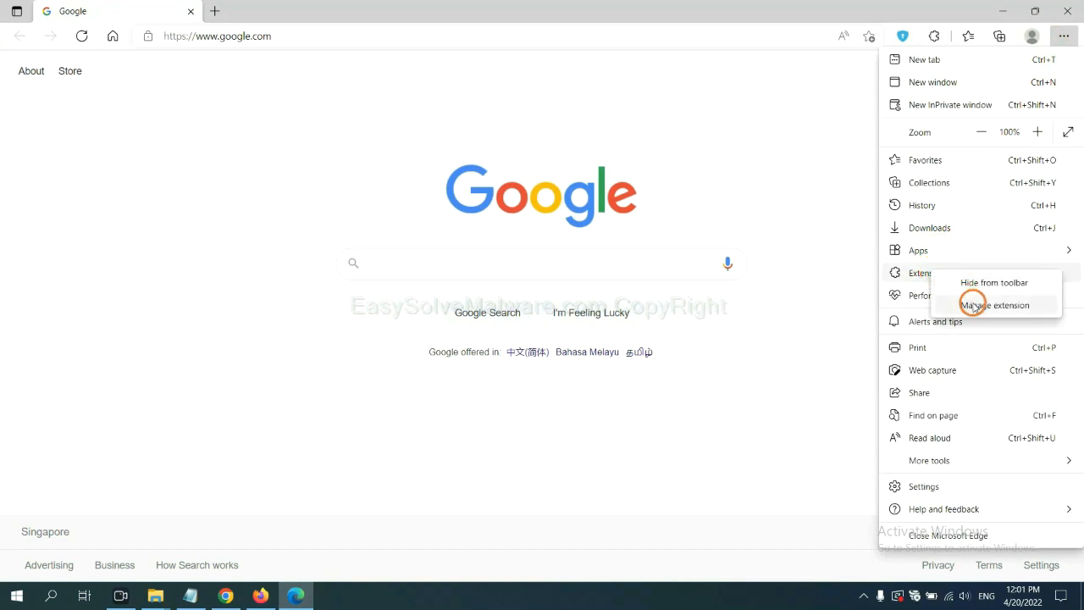
pyautogui.click(995, 305)
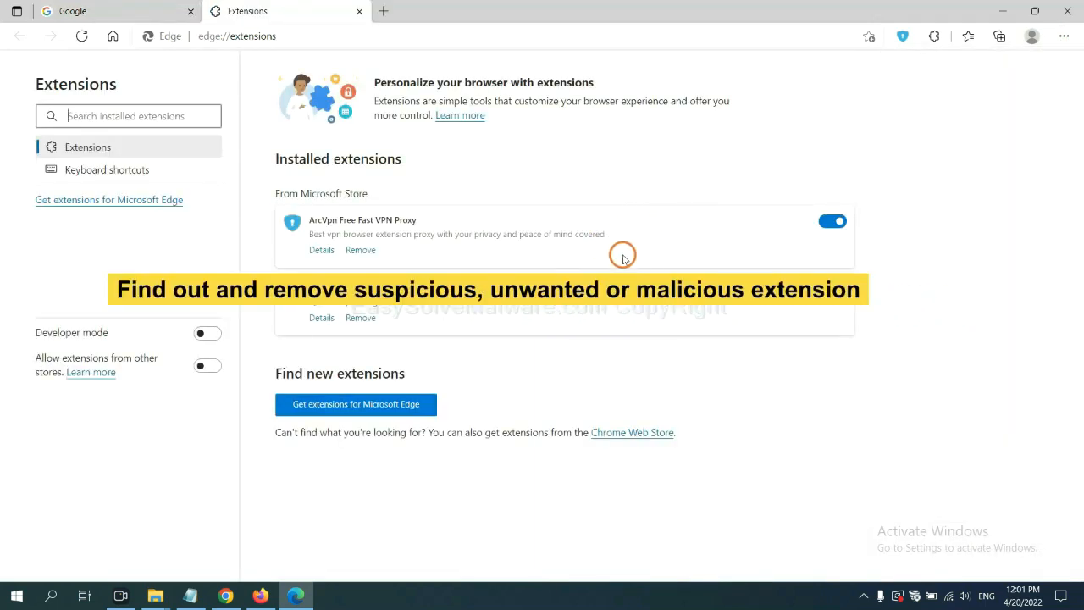
pyautogui.moveTo(449, 264)
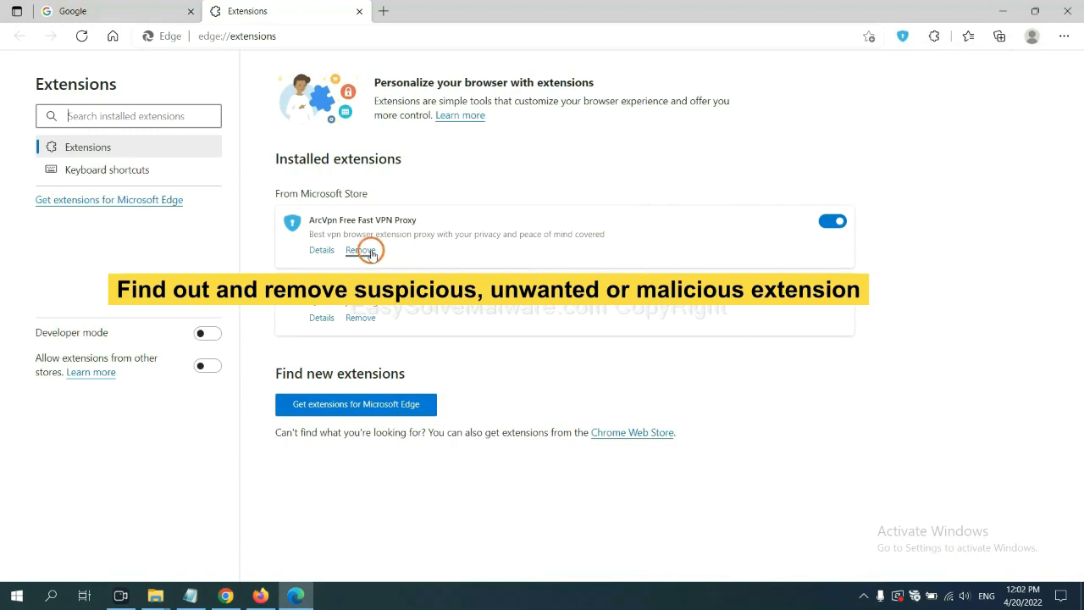
pyautogui.click(360, 250)
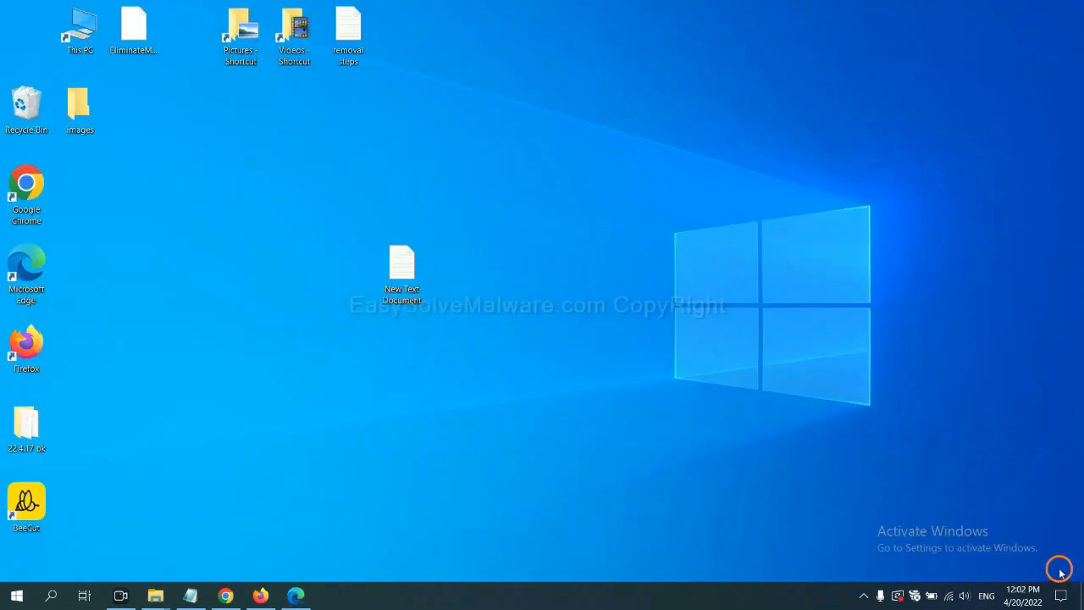
# Reopen the New Text Document removal notes at step 4 and ready regedit in Run.
pyautogui.doubleClick(402, 267)
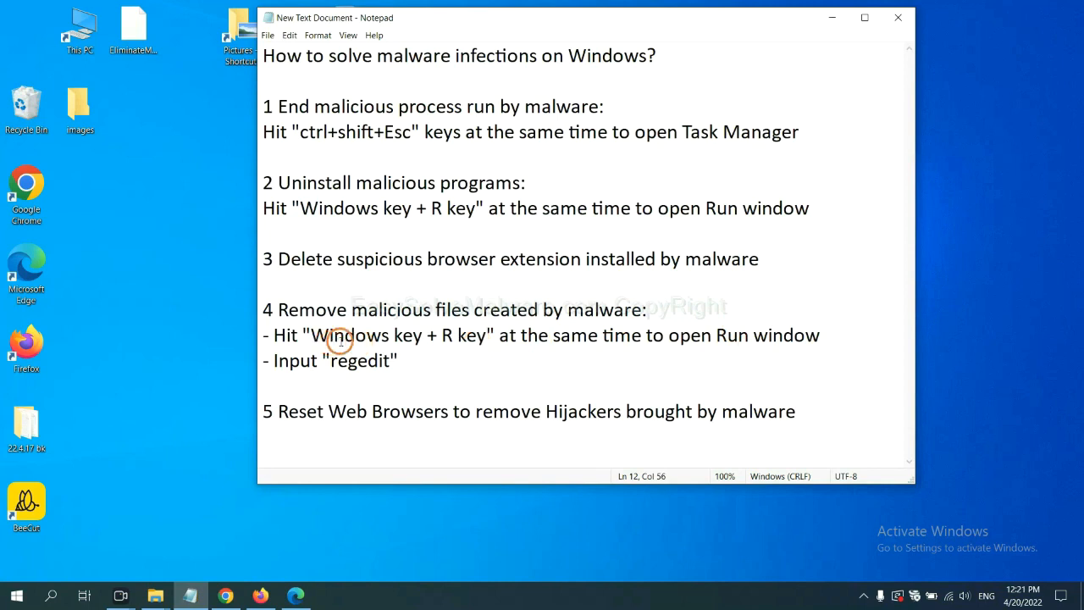
pyautogui.moveTo(470, 310)
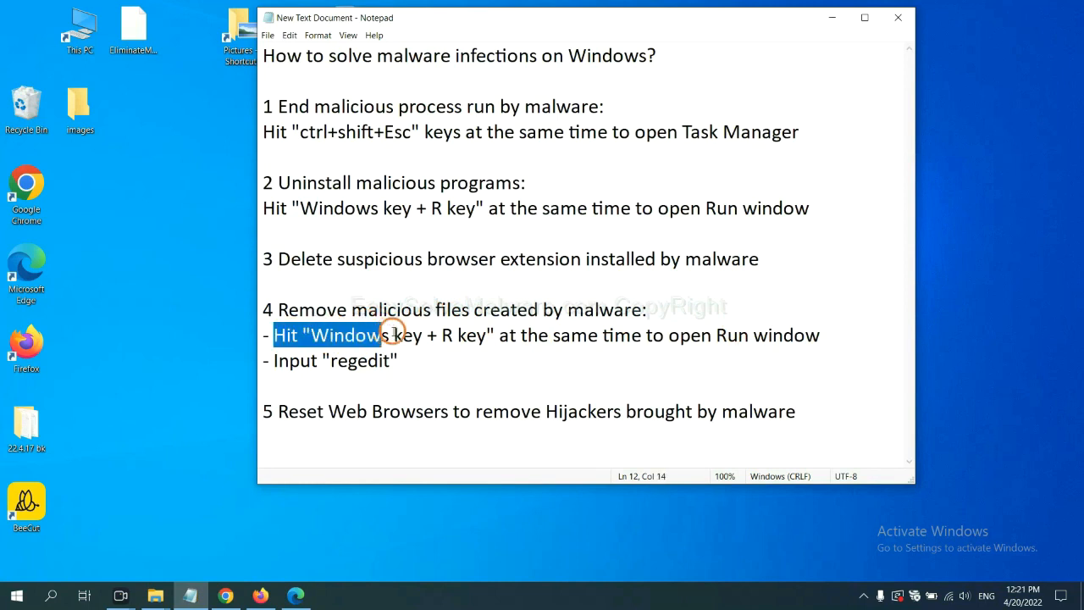
pyautogui.click(631, 334)
pyautogui.write('regedit')
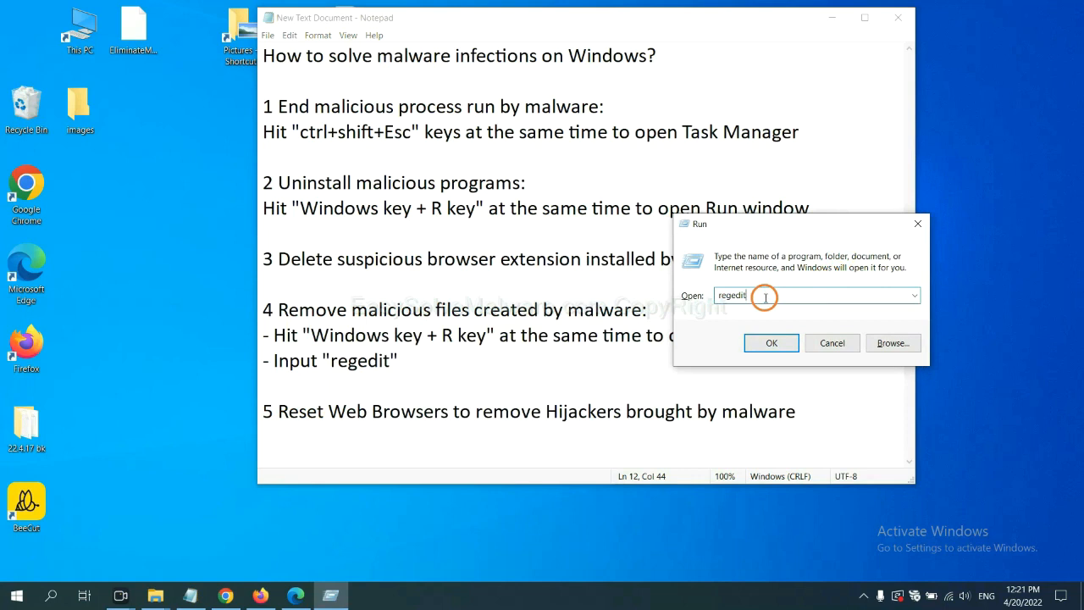
# Launch Registry Editor and run Find for the malware name 'beecut' across the registry.
pyautogui.click(771, 343)
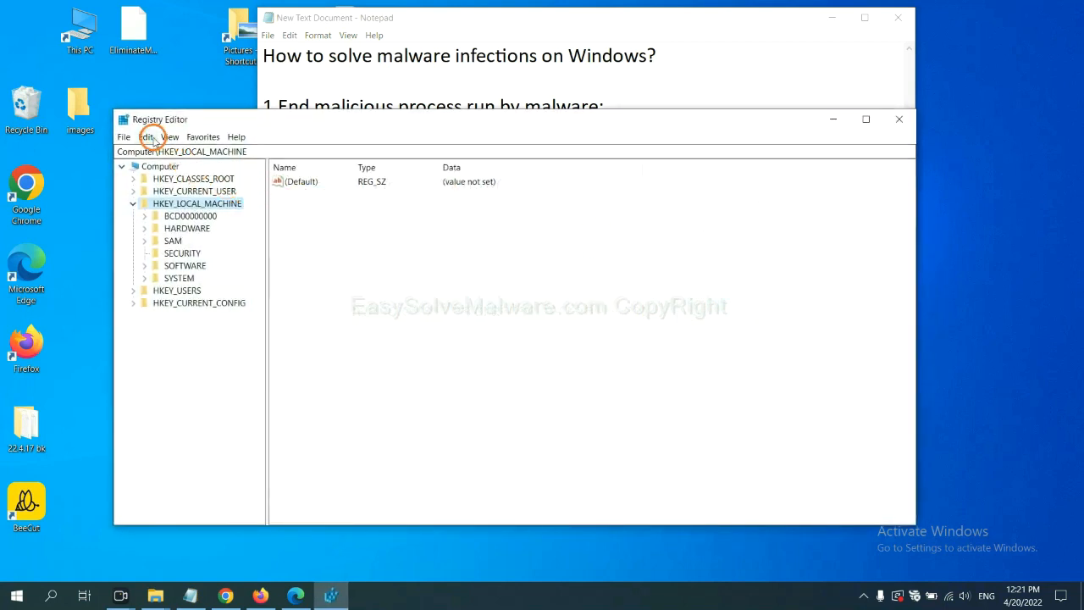
pyautogui.click(145, 136)
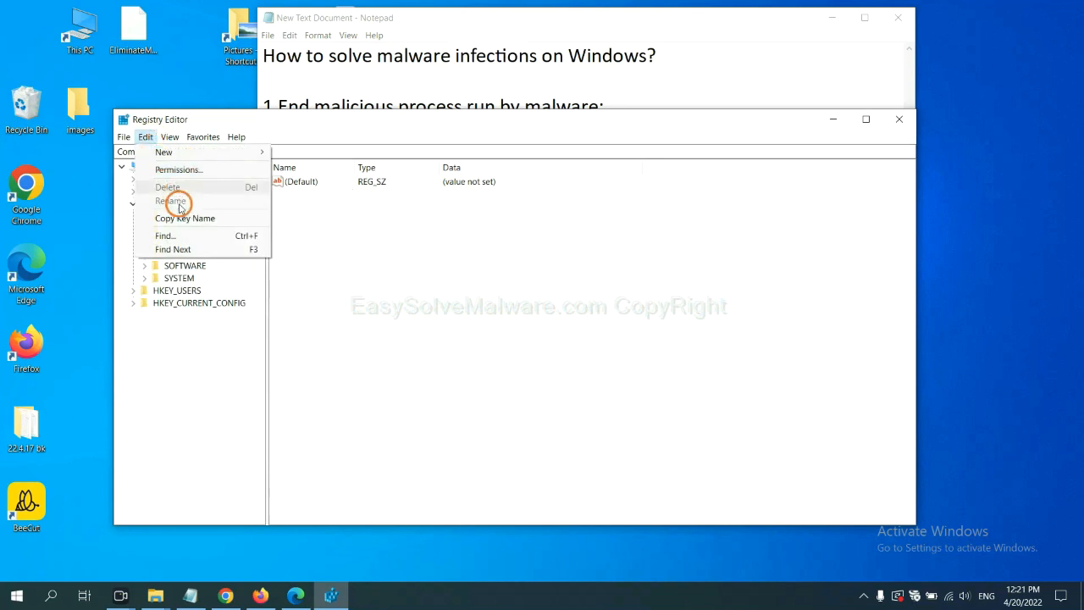
pyautogui.moveTo(164, 236)
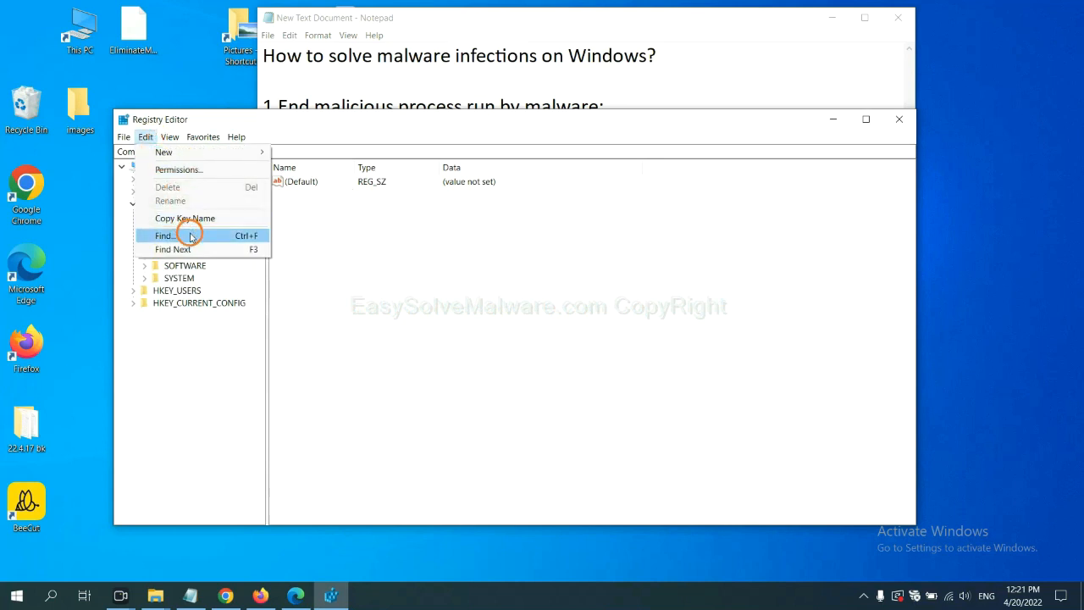
pyautogui.click(165, 235)
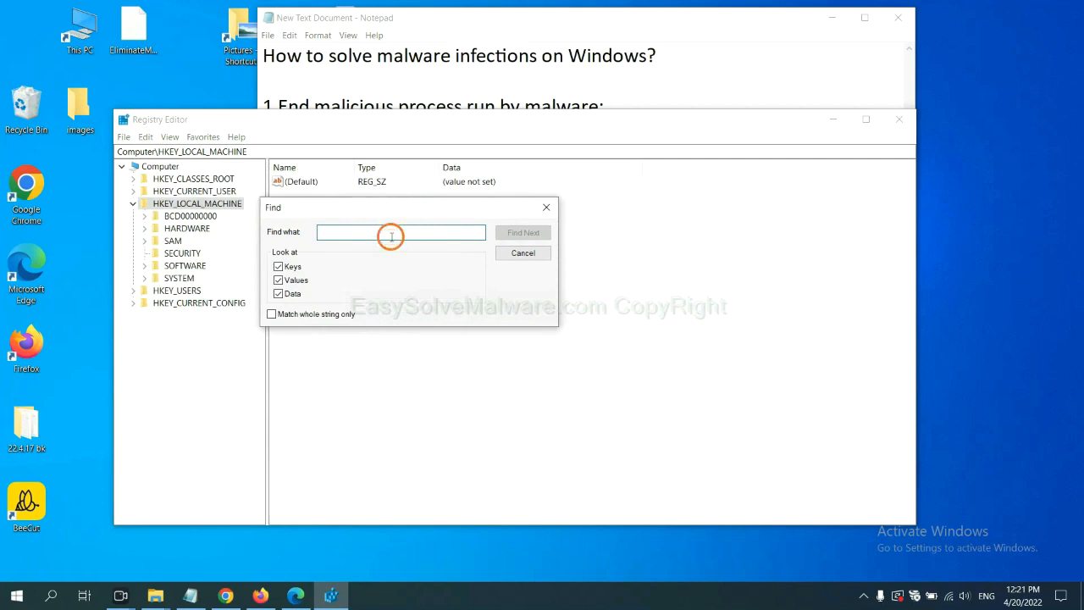
pyautogui.write('Input the name of malware')
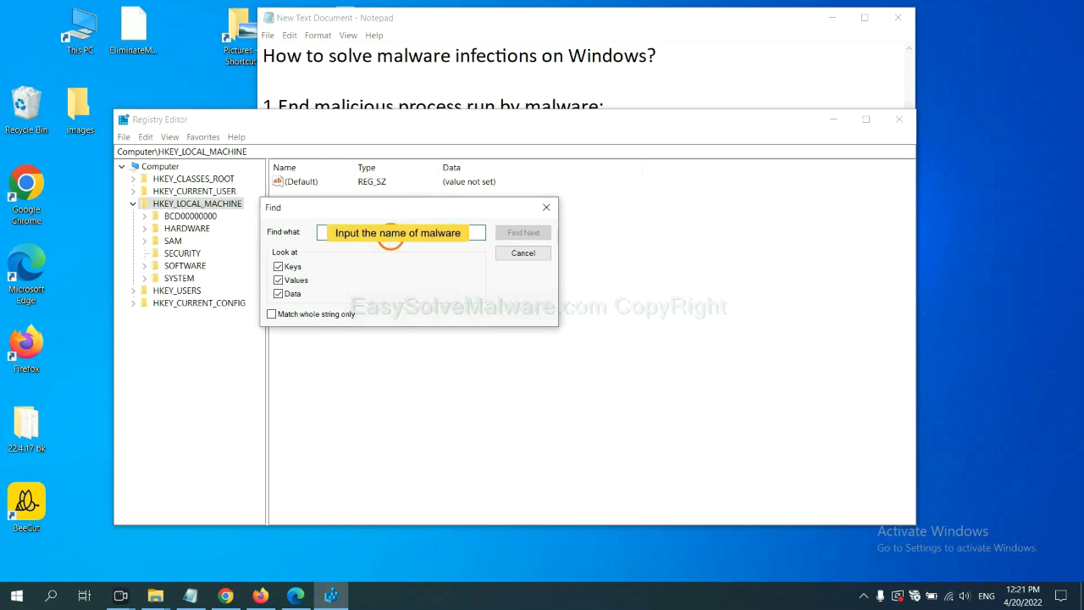
pyautogui.write('beecut')
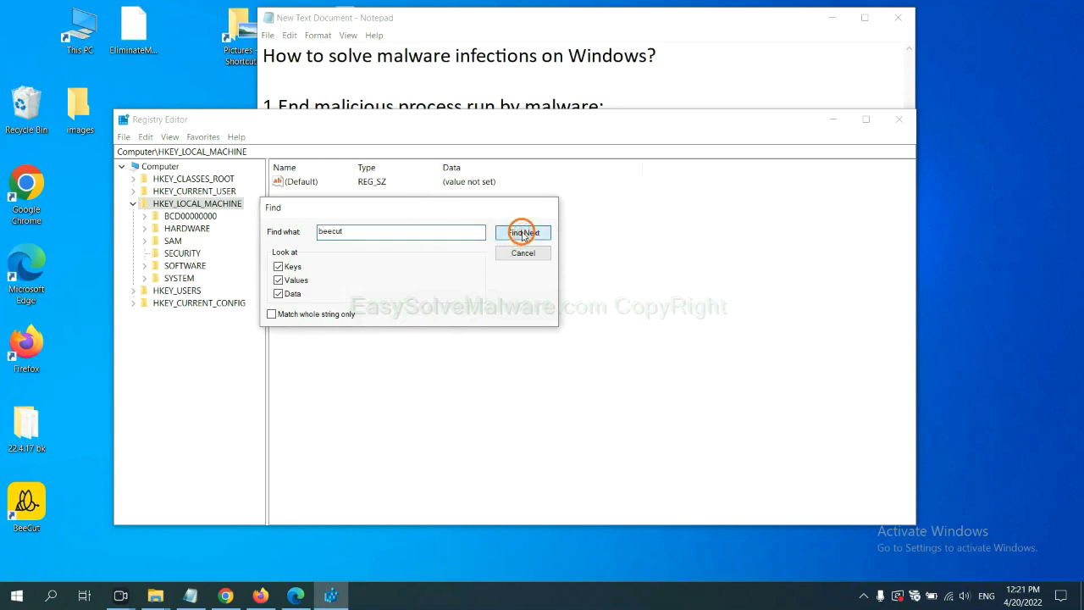
pyautogui.click(523, 232)
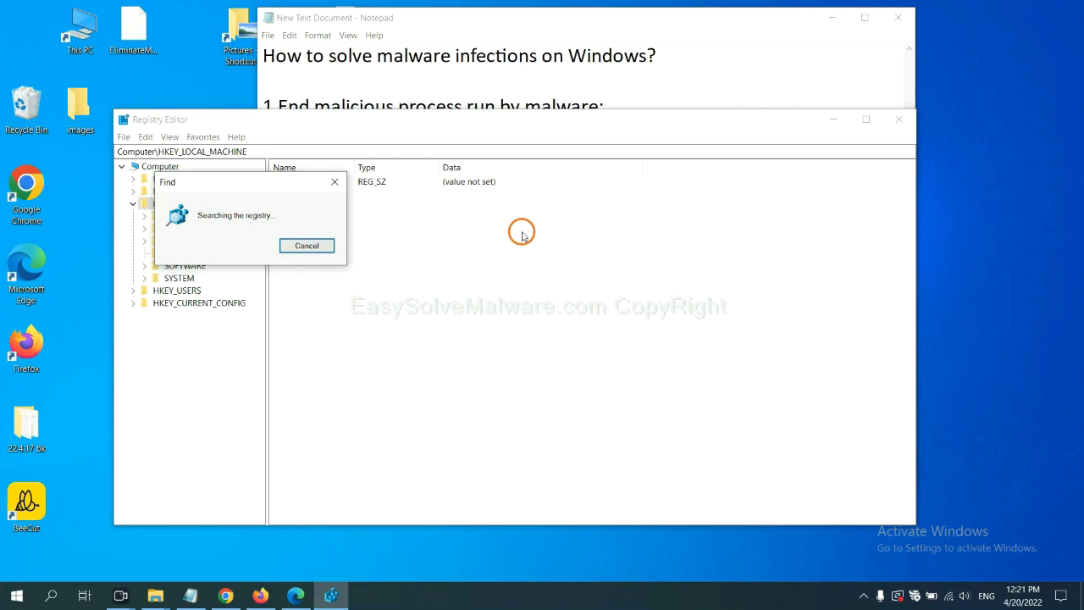
pyautogui.moveTo(521, 246)
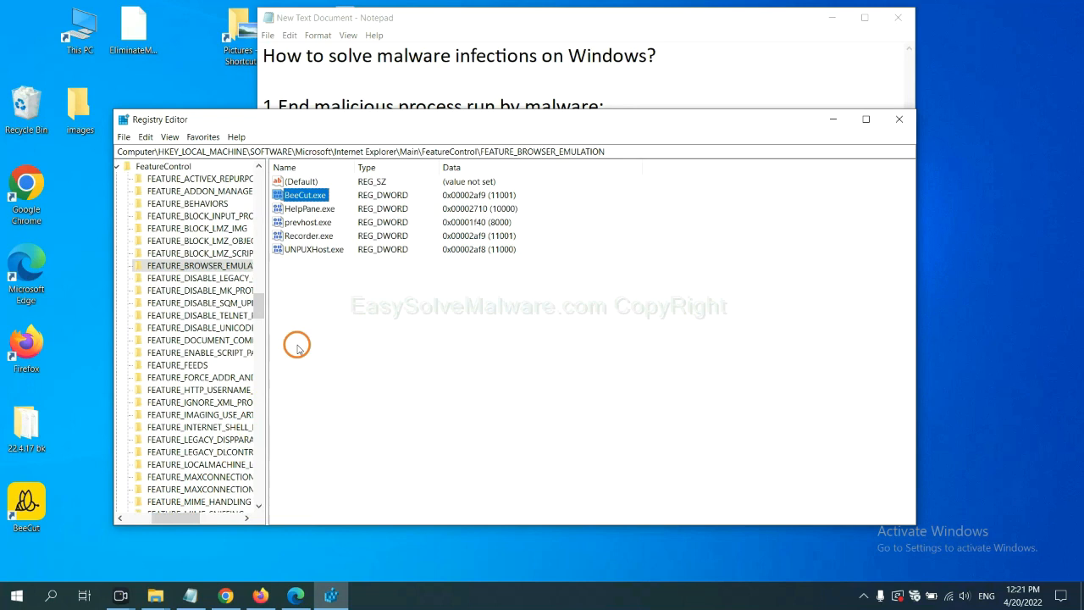
pyautogui.moveTo(290, 325)
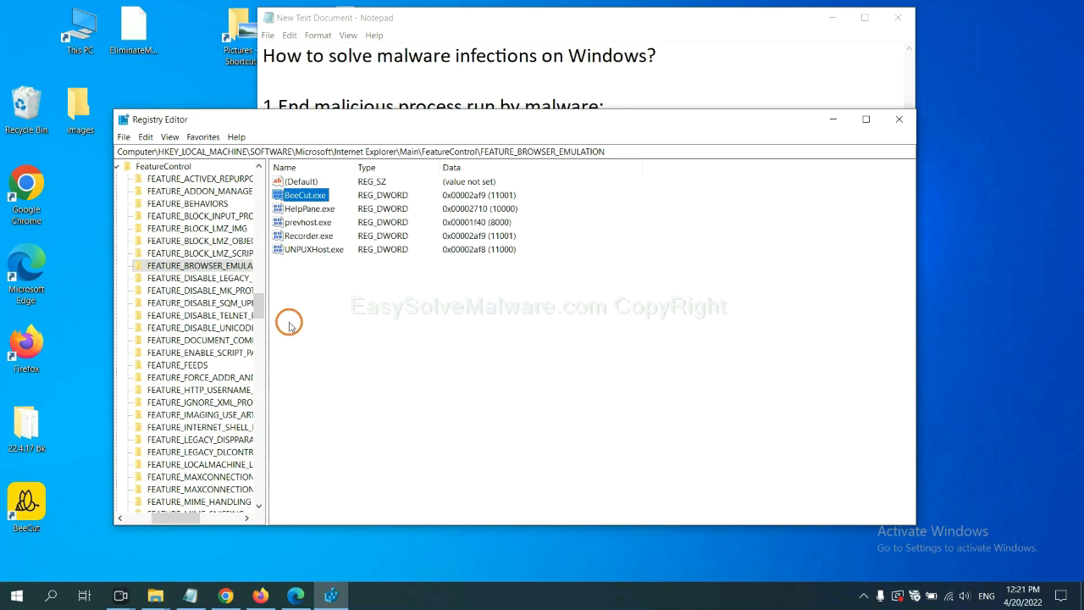
pyautogui.rightClick(199, 265)
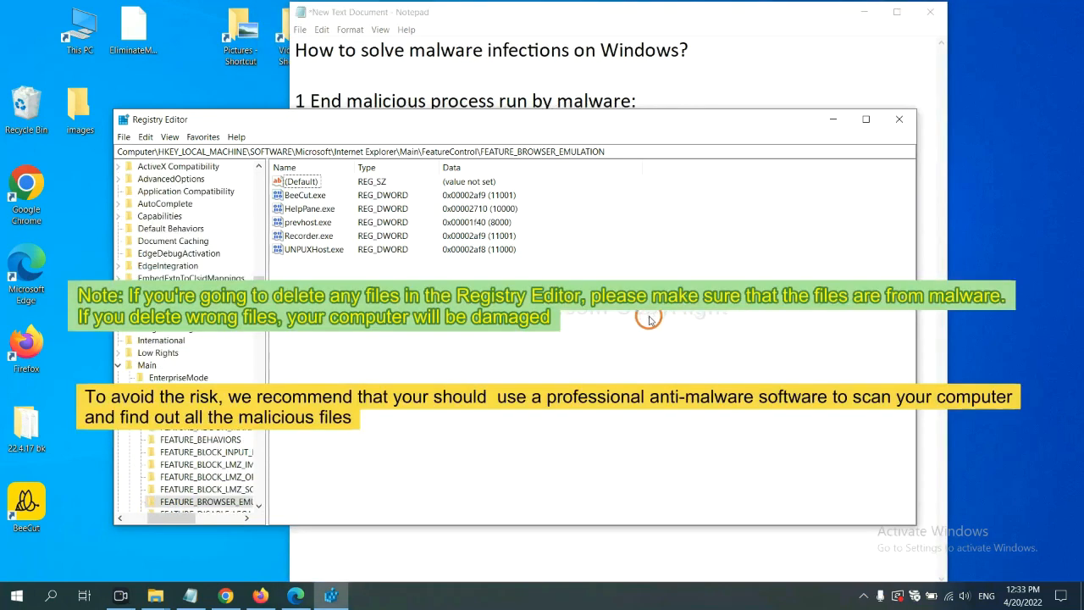
pyautogui.moveTo(517, 343)
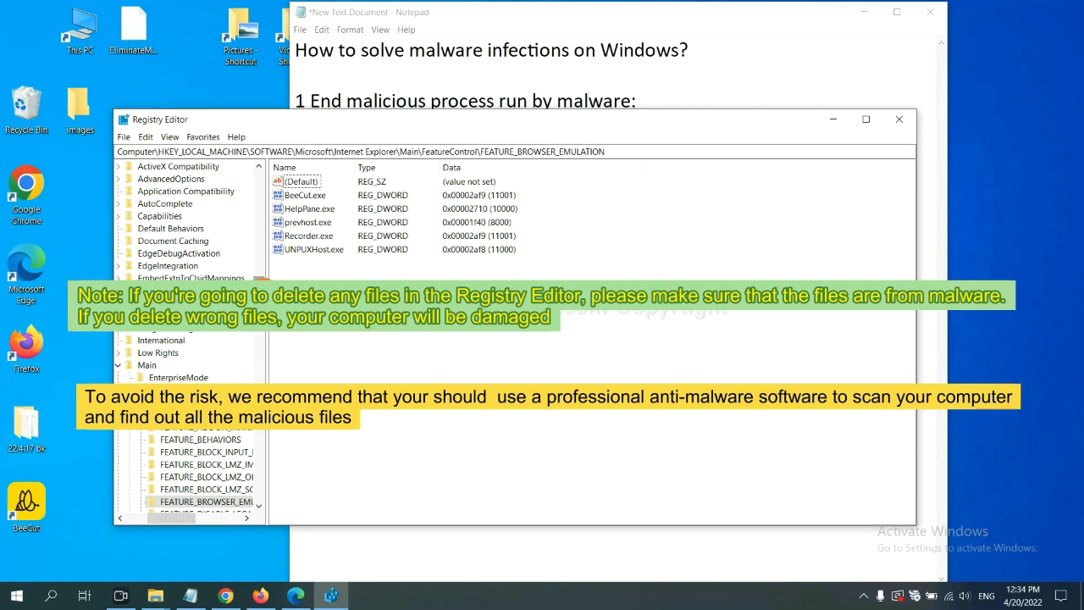
pyautogui.click(379, 345)
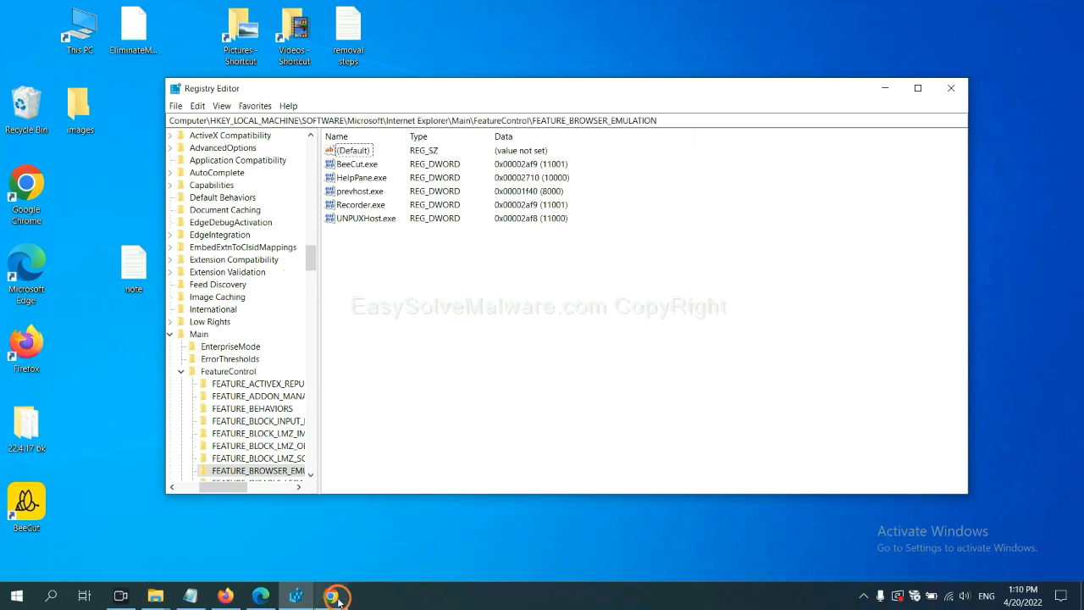
# Switch to Chrome and scroll the EasySolveMalware.com guide down to its Quick Menu.
pyautogui.click(335, 596)
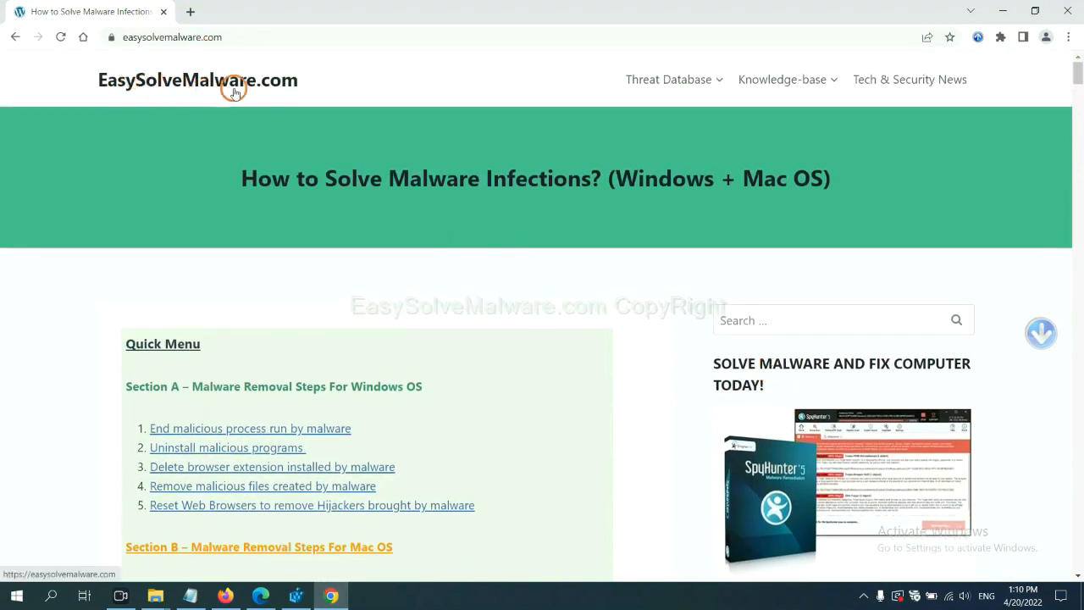
pyautogui.scroll(-3)
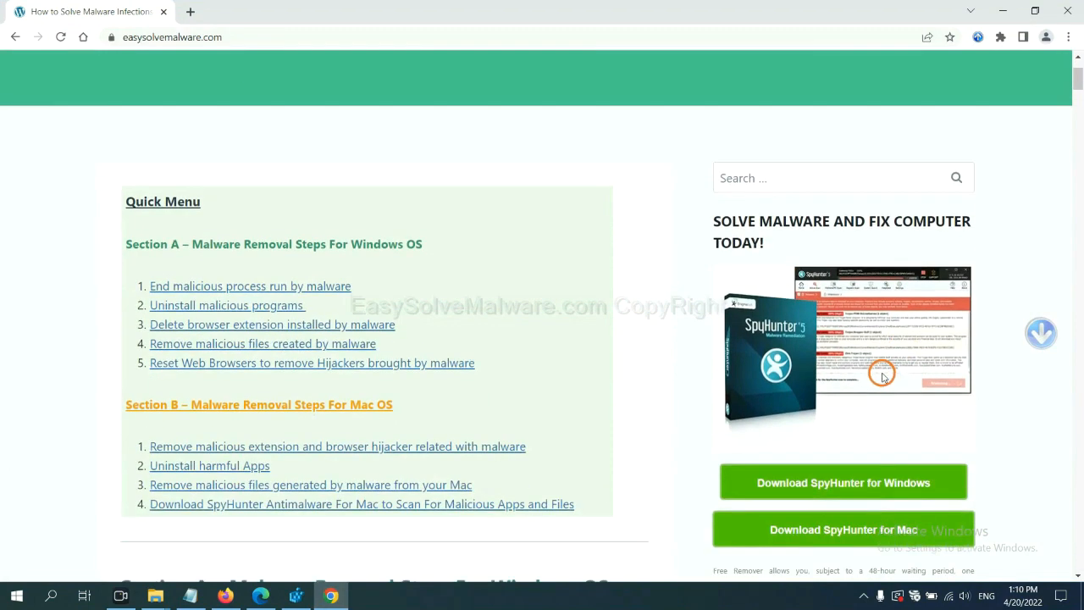
pyautogui.scroll(-3)
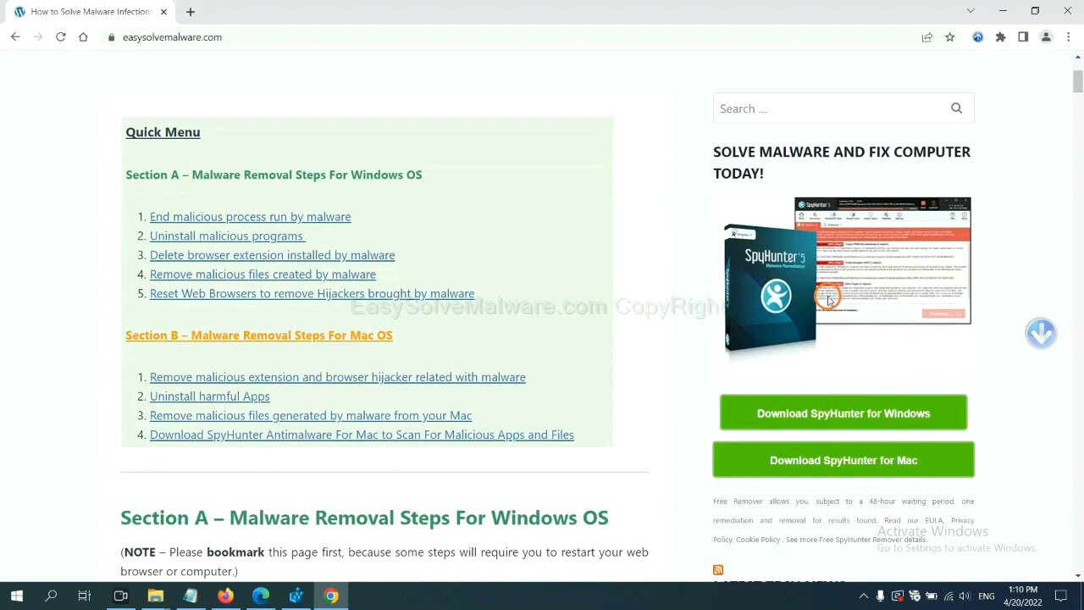
pyautogui.moveTo(843, 413)
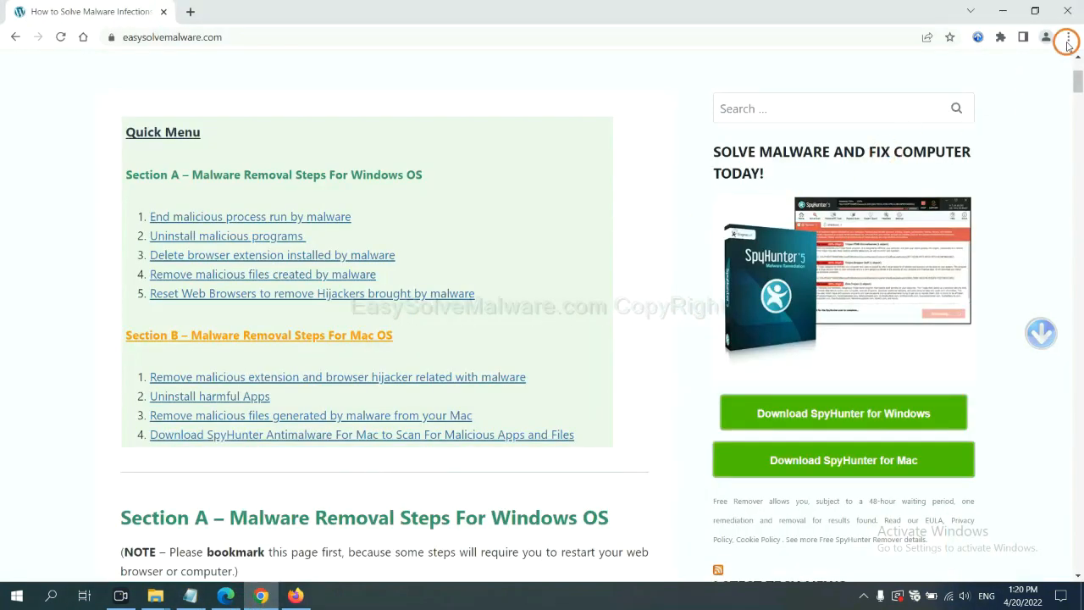
# Open Chrome's Settings page and search the settings for 'reset'.
pyautogui.click(1068, 37)
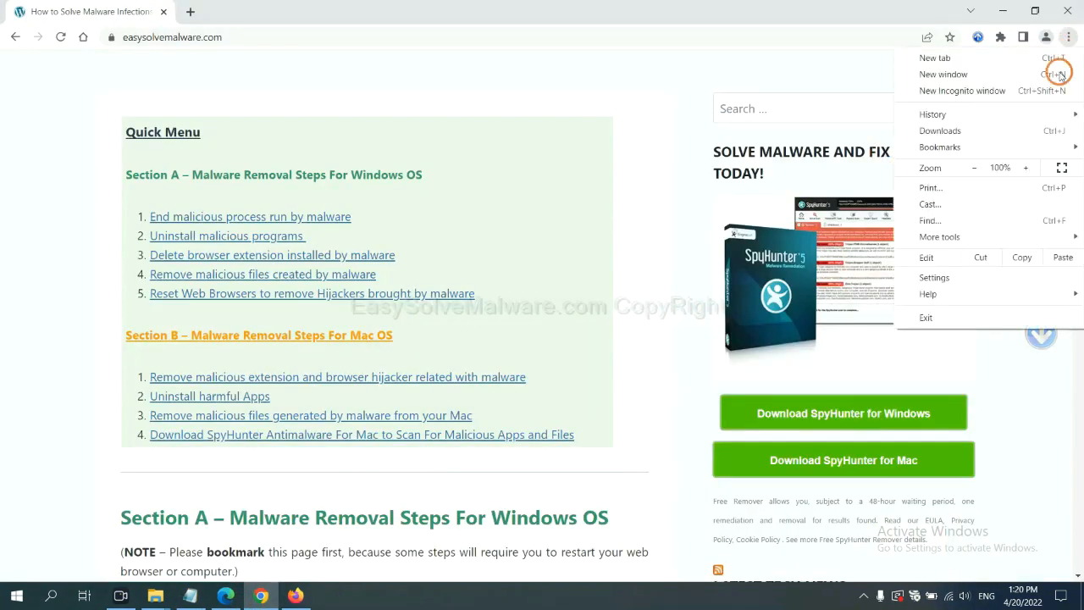
pyautogui.click(934, 277)
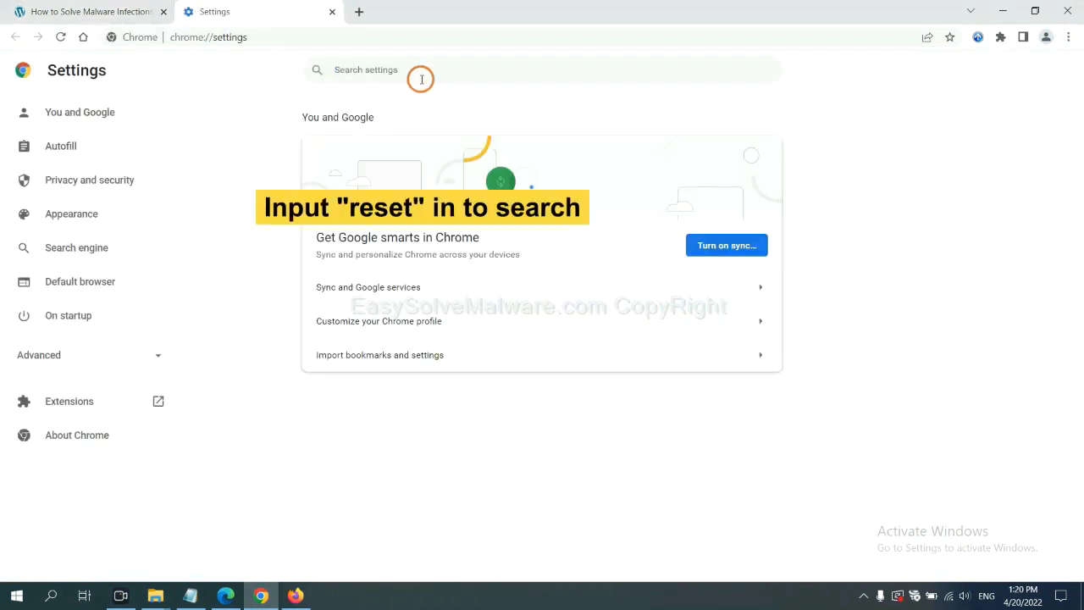
pyautogui.write('reset')
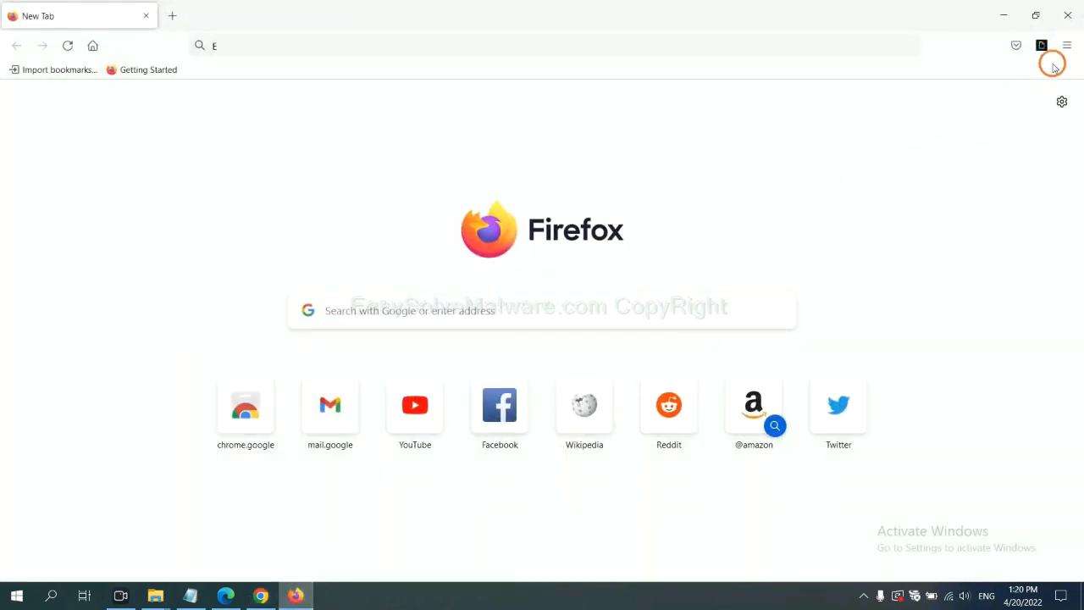
# Open Firefox's Troubleshooting Information page from Help and start Refresh Firefox.
pyautogui.click(1066, 46)
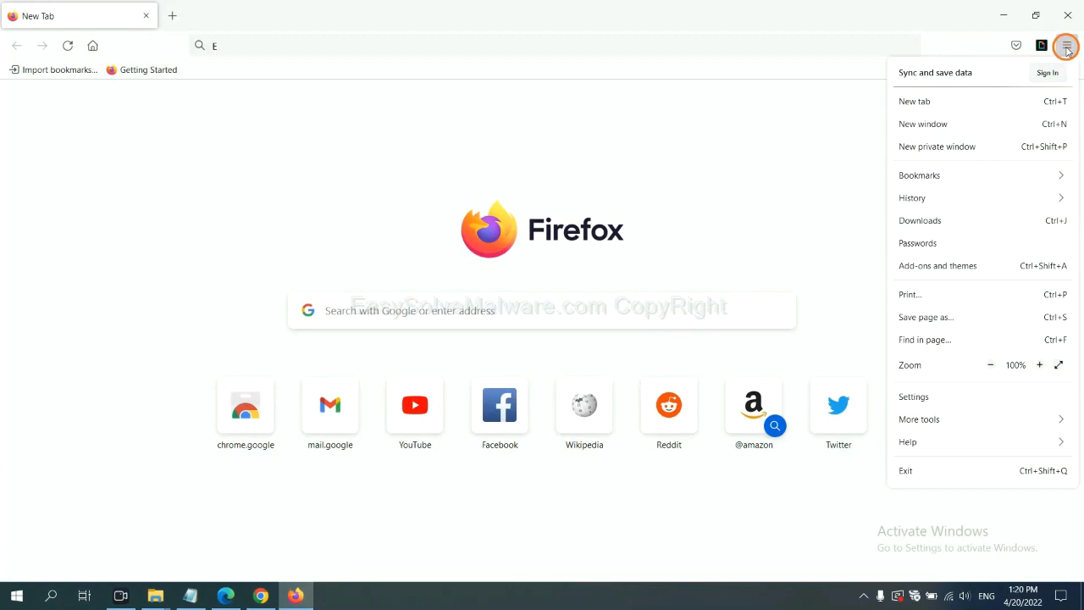
pyautogui.moveTo(920, 419)
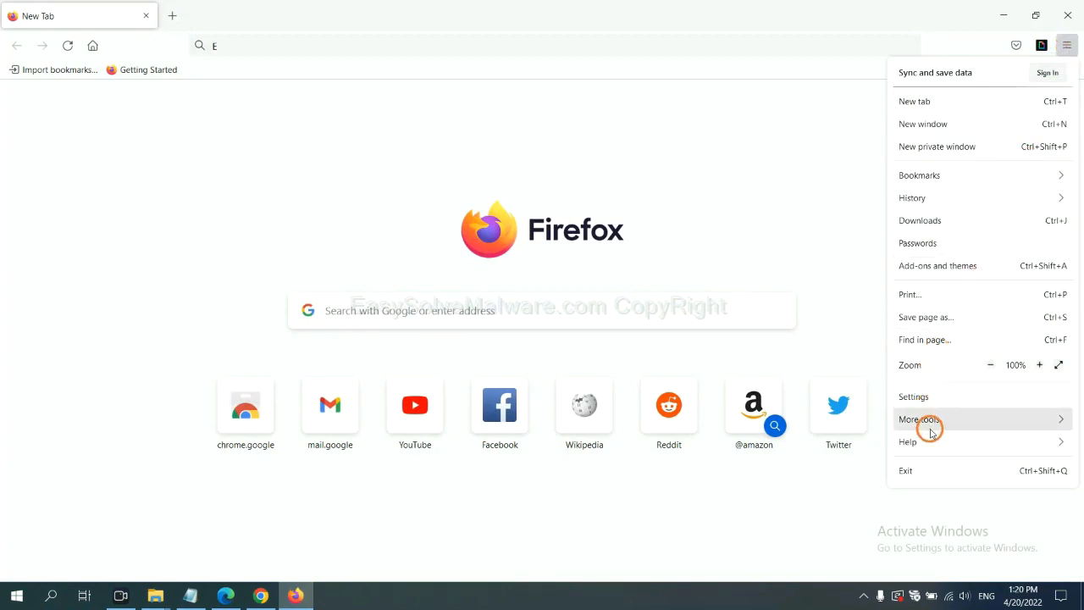
pyautogui.click(908, 442)
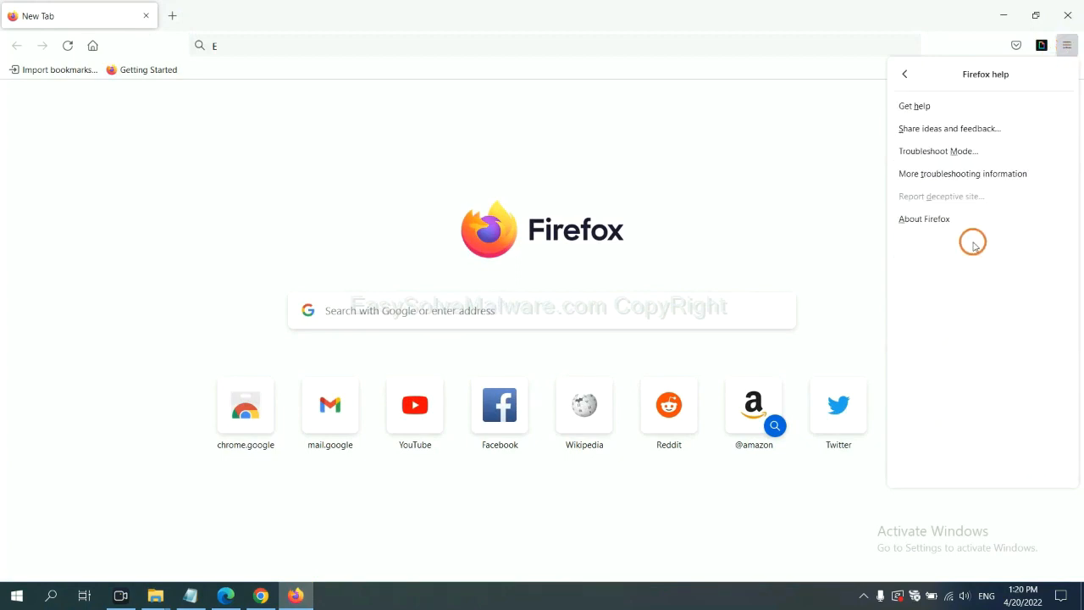
pyautogui.moveTo(962, 173)
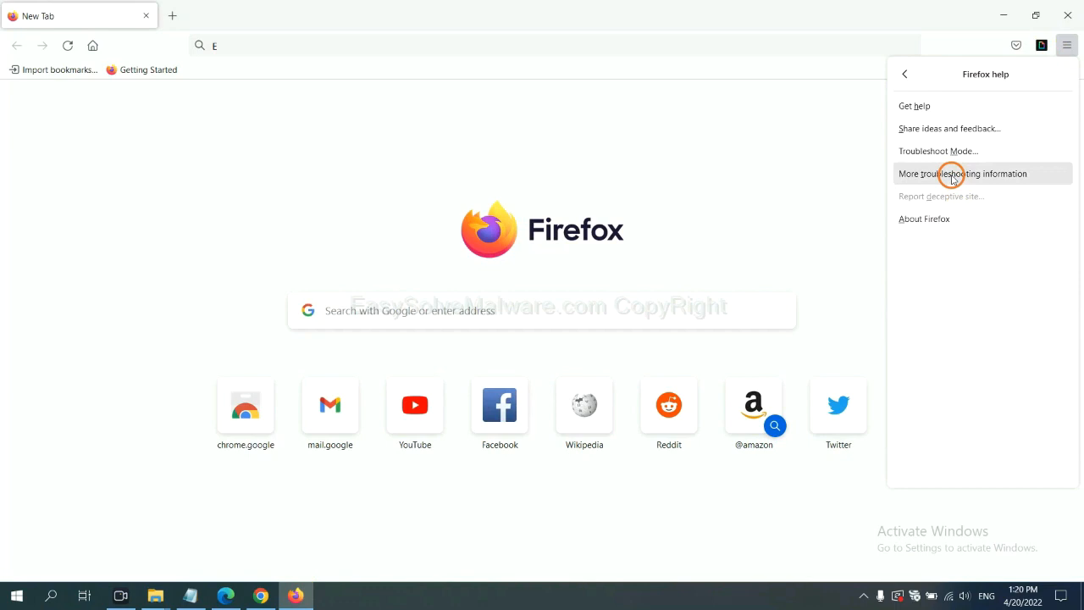
pyautogui.click(963, 174)
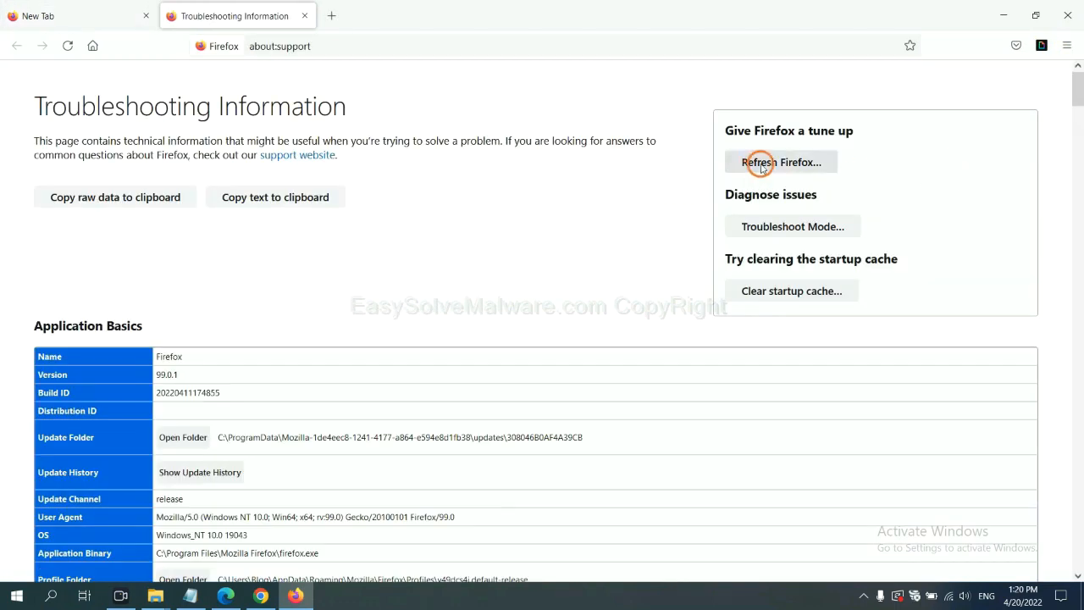
pyautogui.click(781, 162)
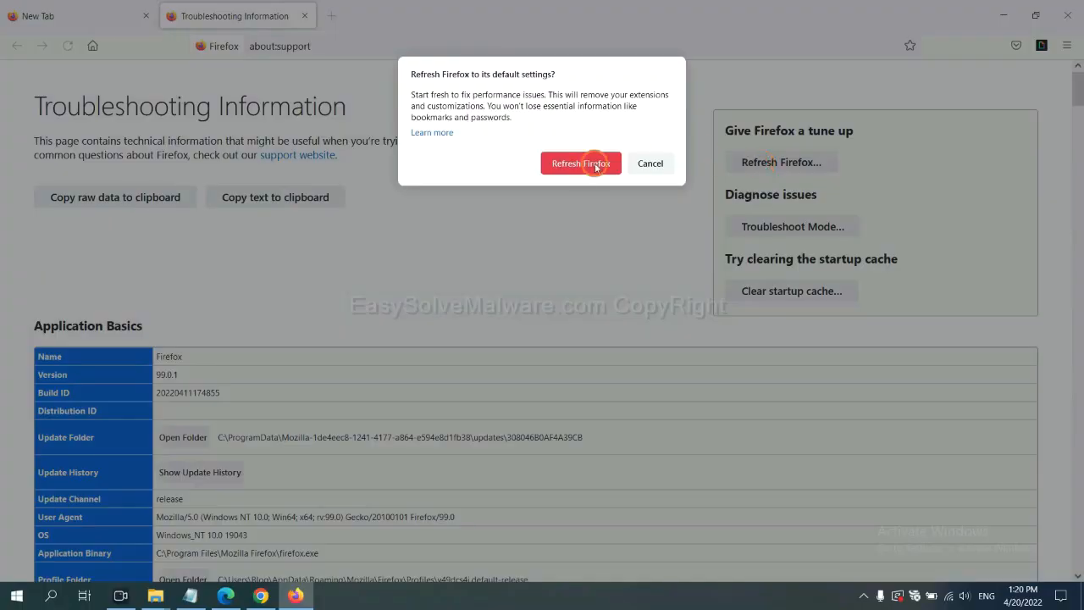
pyautogui.moveTo(280, 469)
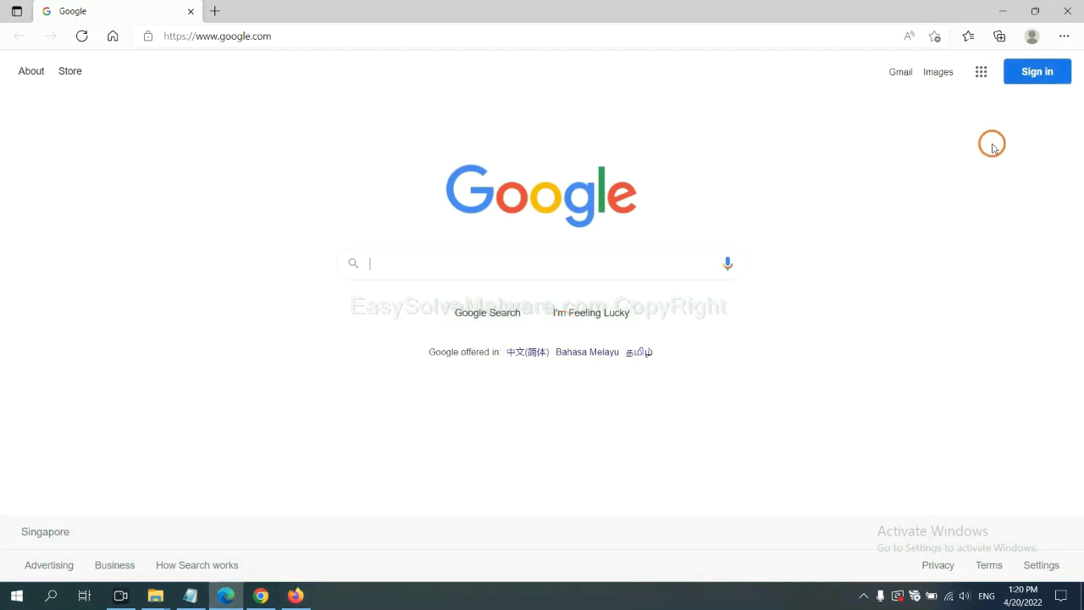
pyautogui.moveTo(1065, 36)
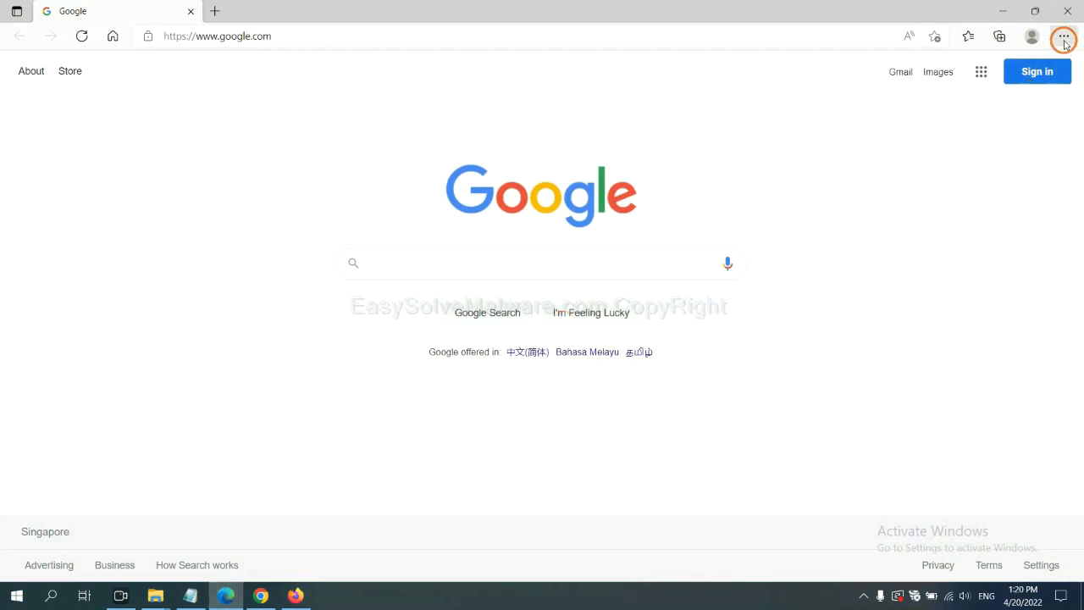
# Search Edge Settings for 'reset' and choose Restore settings to their default values.
pyautogui.click(1064, 39)
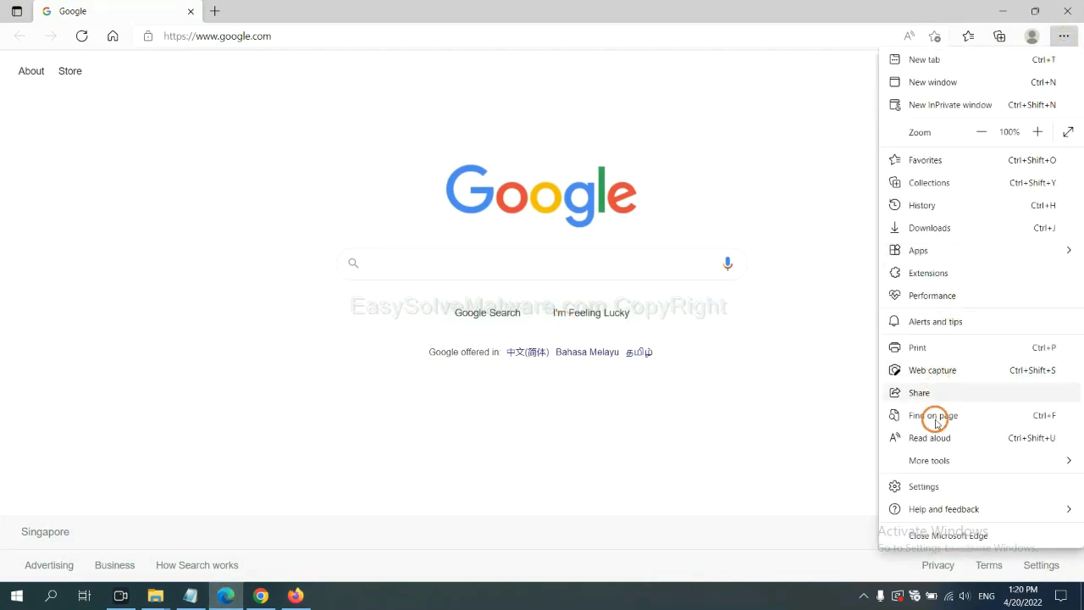
pyautogui.click(924, 486)
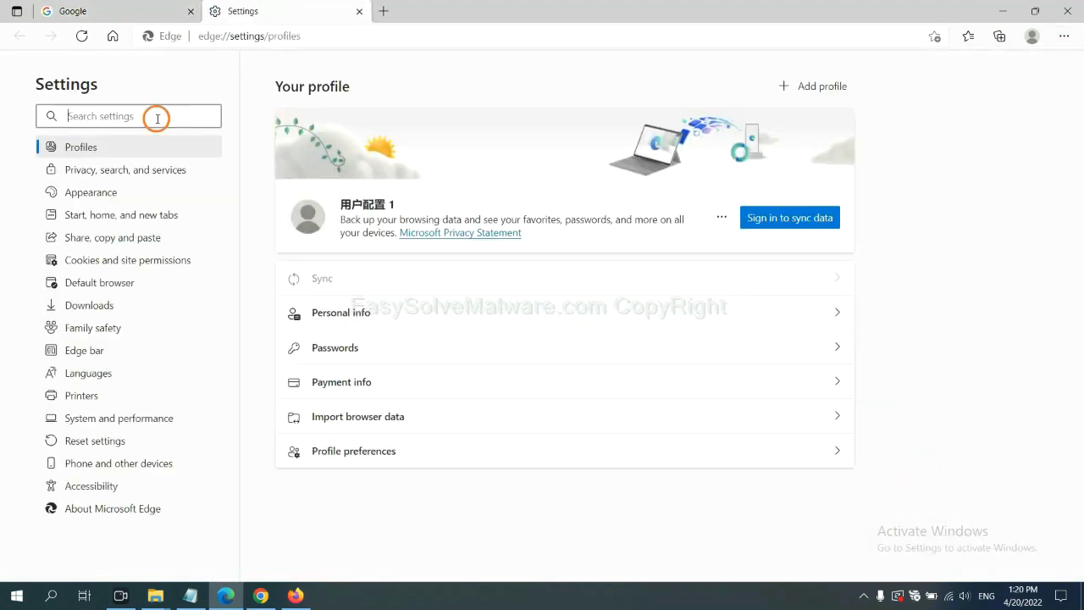
pyautogui.write('reset')
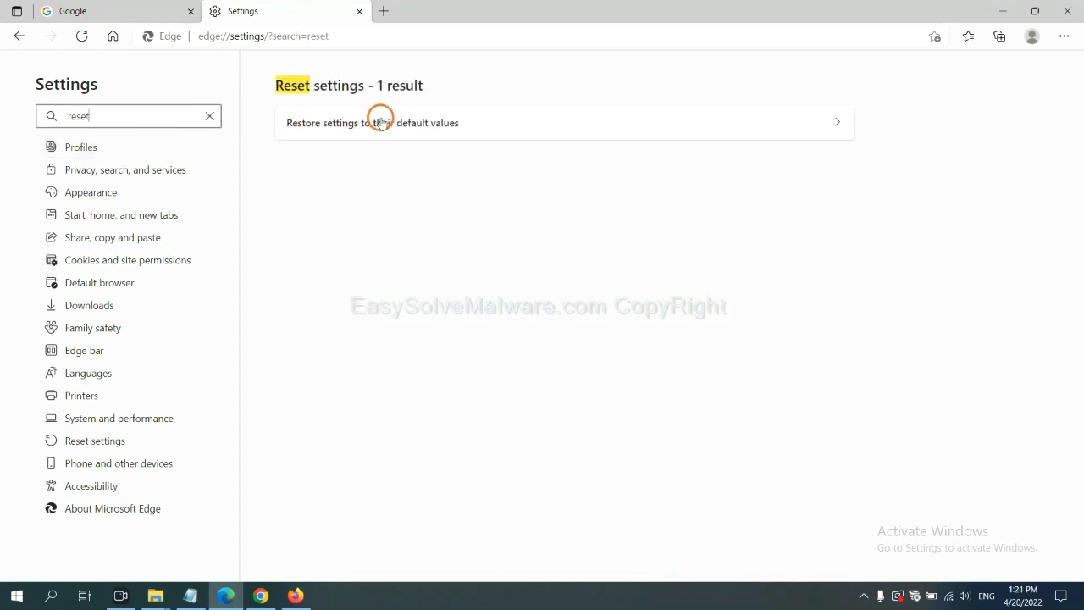
pyautogui.click(372, 122)
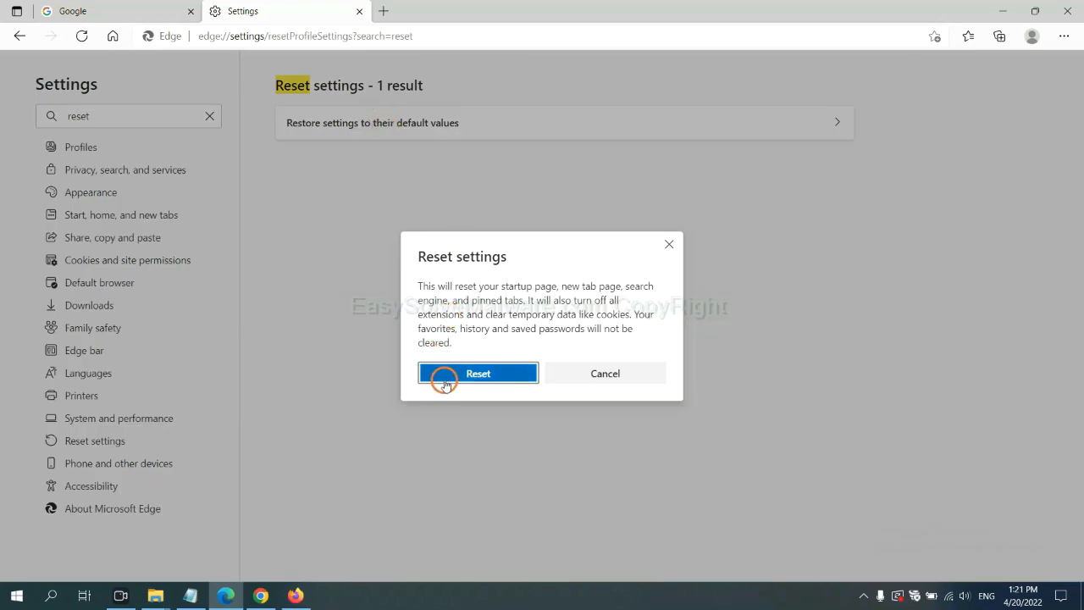